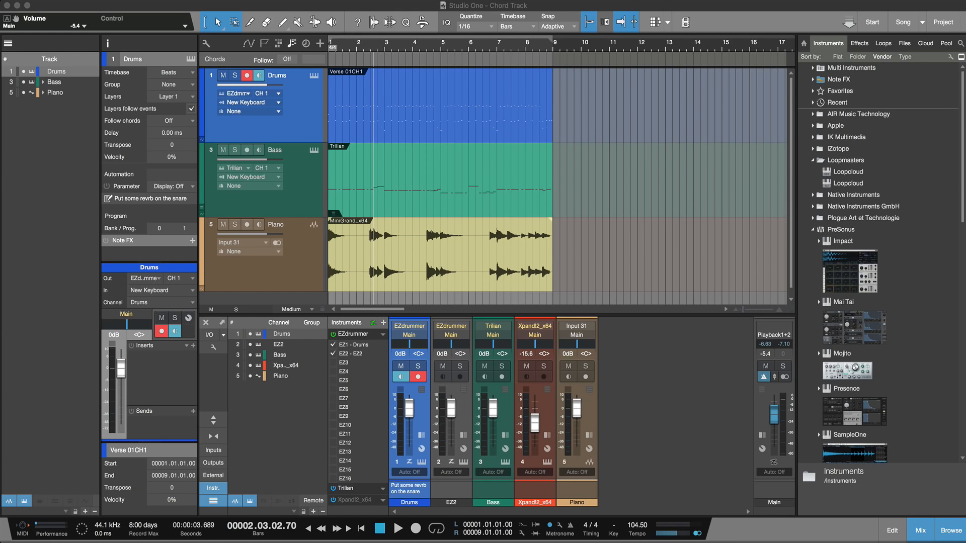
{"action": "mouse_move", "coordinate": [527, 28]}
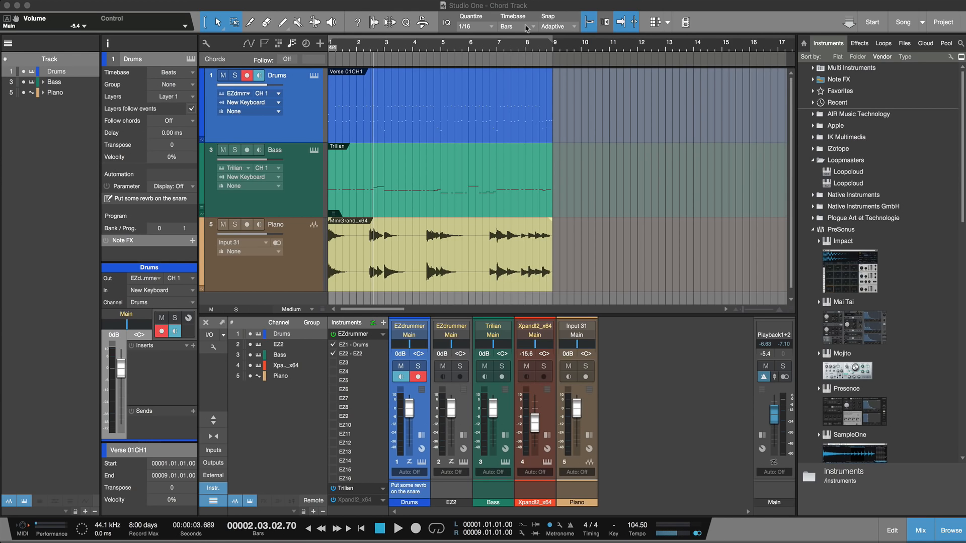
{"action": "mouse_move", "coordinate": [230, 66]}
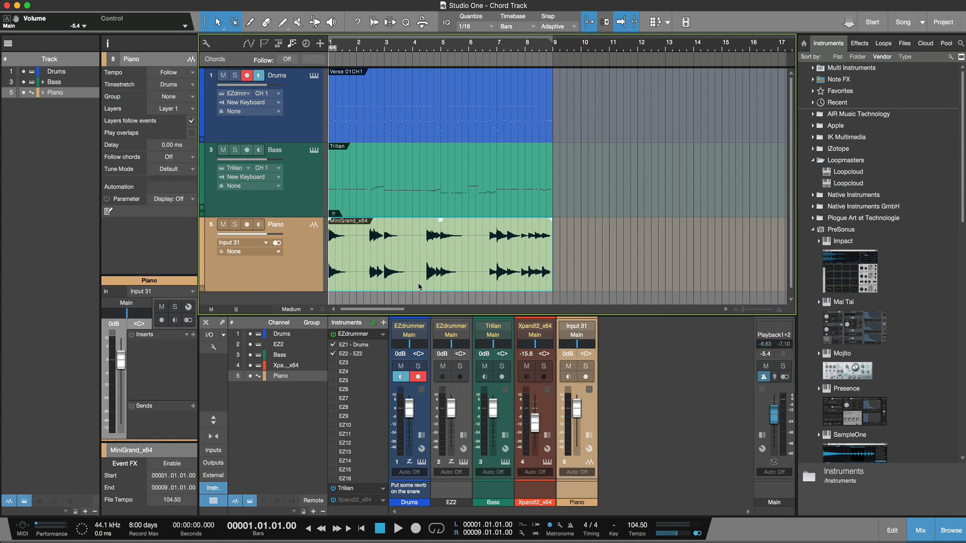
Play back the arrangement briefly and return to the start.
{"action": "left_click", "coordinate": [400, 528]}
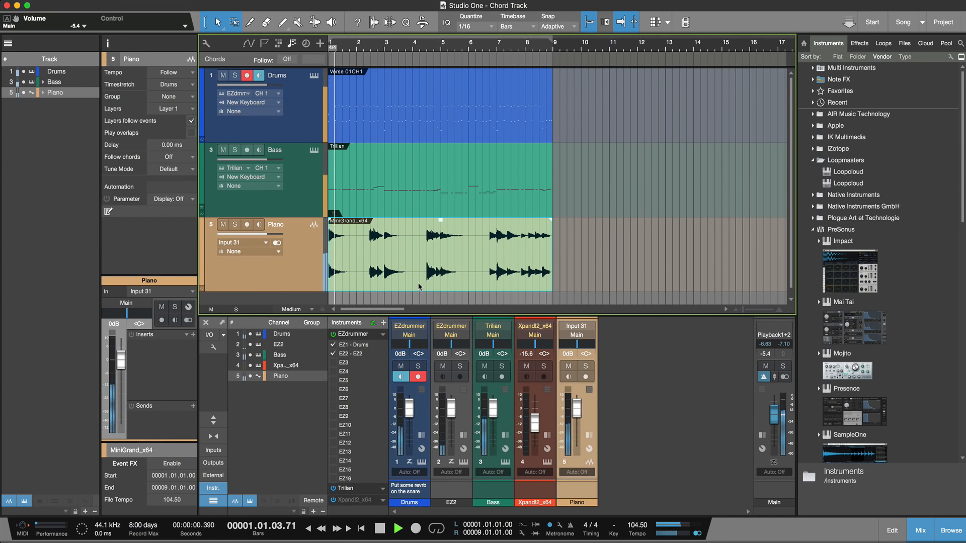
{"action": "left_click", "coordinate": [400, 528]}
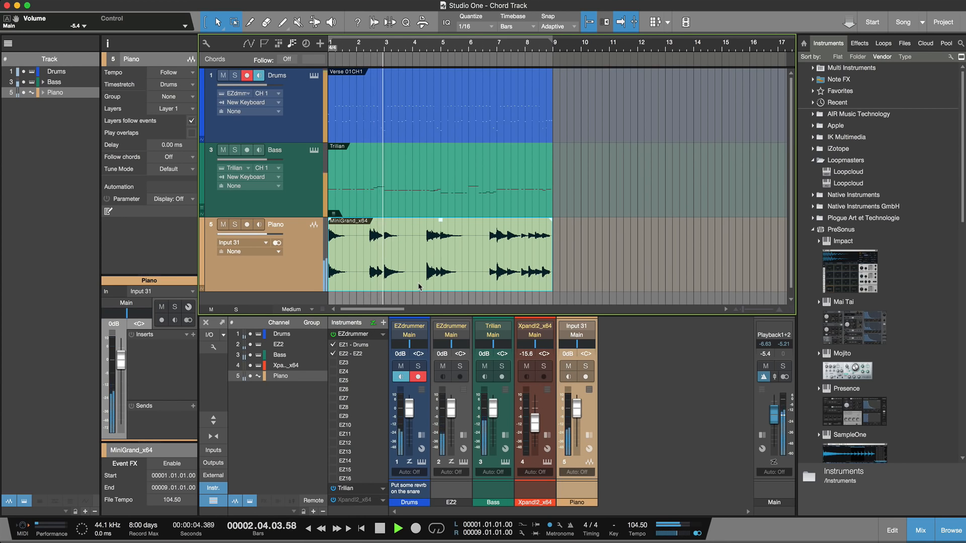
{"action": "left_click", "coordinate": [55, 82]}
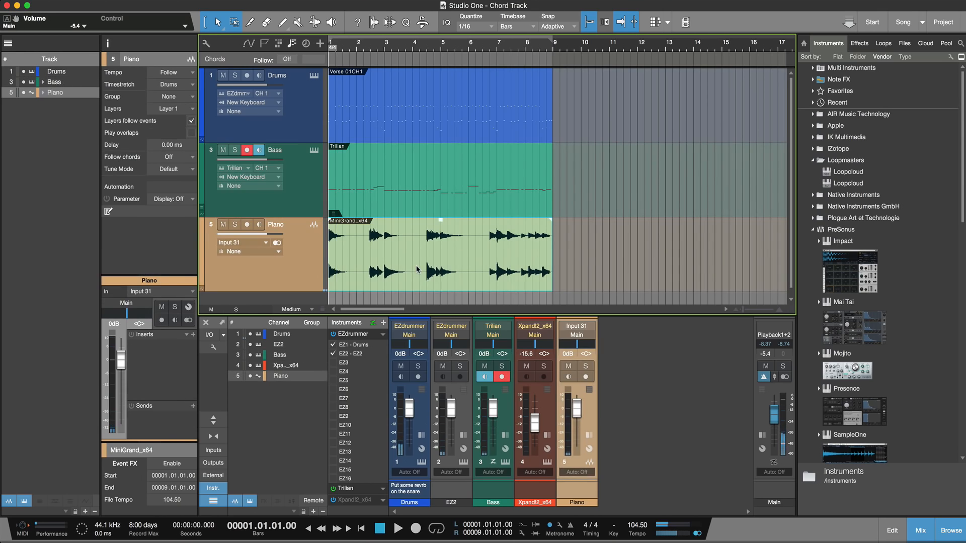
{"action": "mouse_move", "coordinate": [408, 286]}
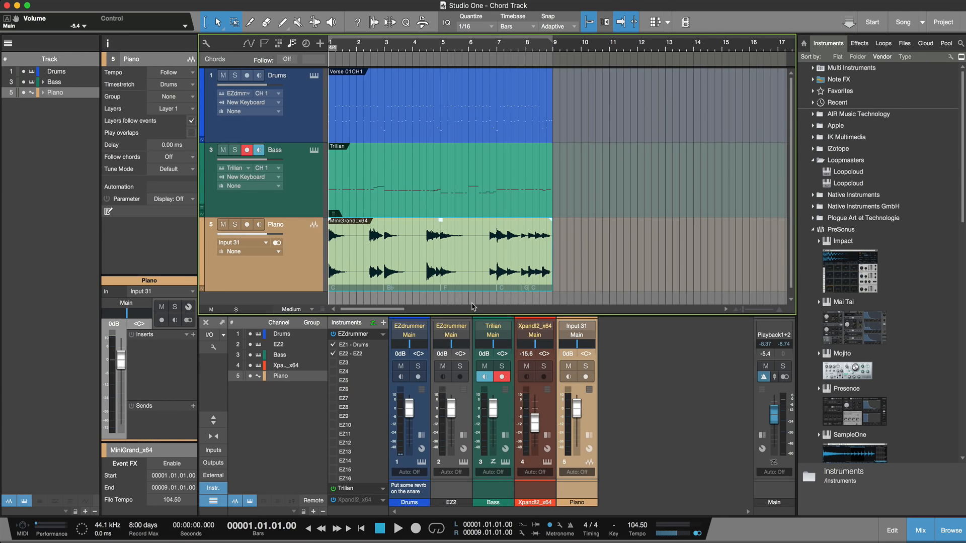
{"action": "mouse_move", "coordinate": [467, 288]}
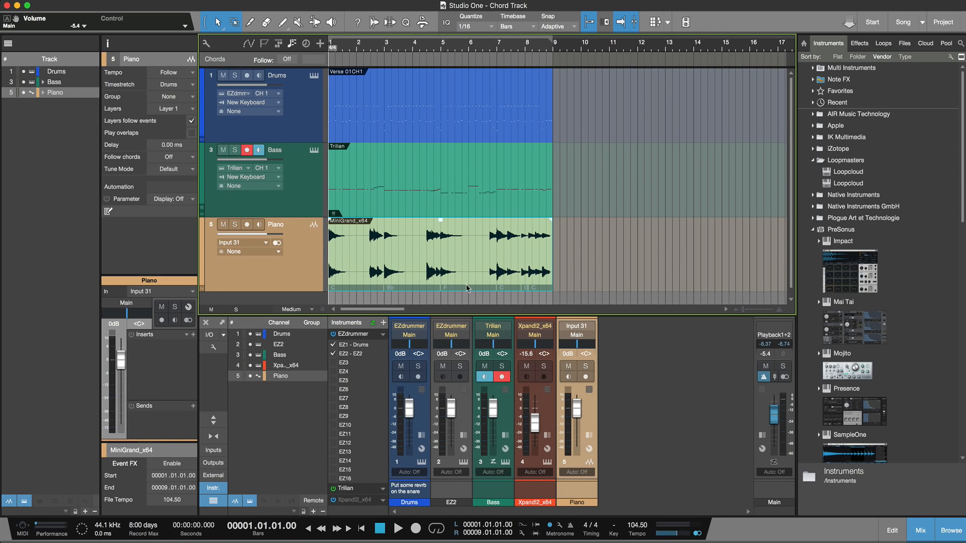
Extract the piano recording's chords onto the chord track and audition the result.
{"action": "right_click", "coordinate": [439, 256]}
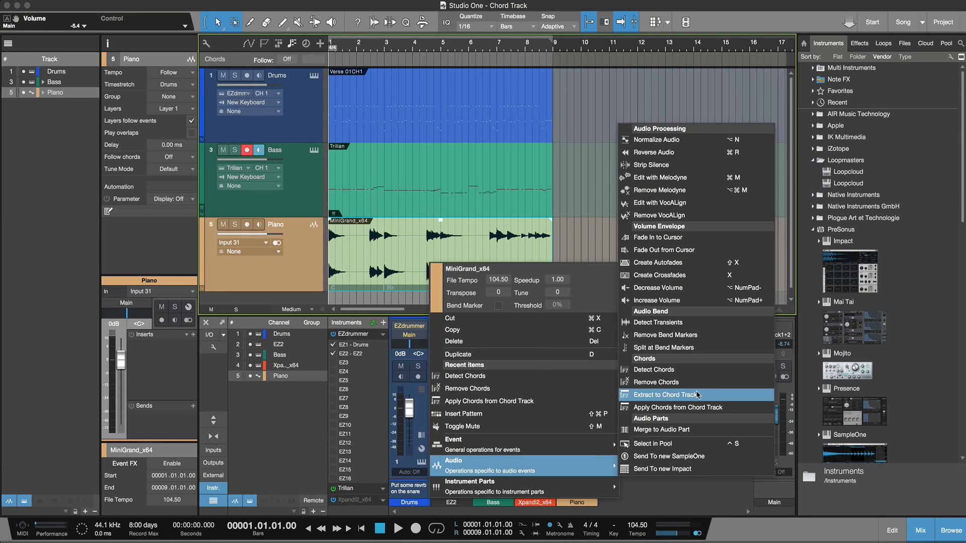
{"action": "left_click", "coordinate": [663, 395]}
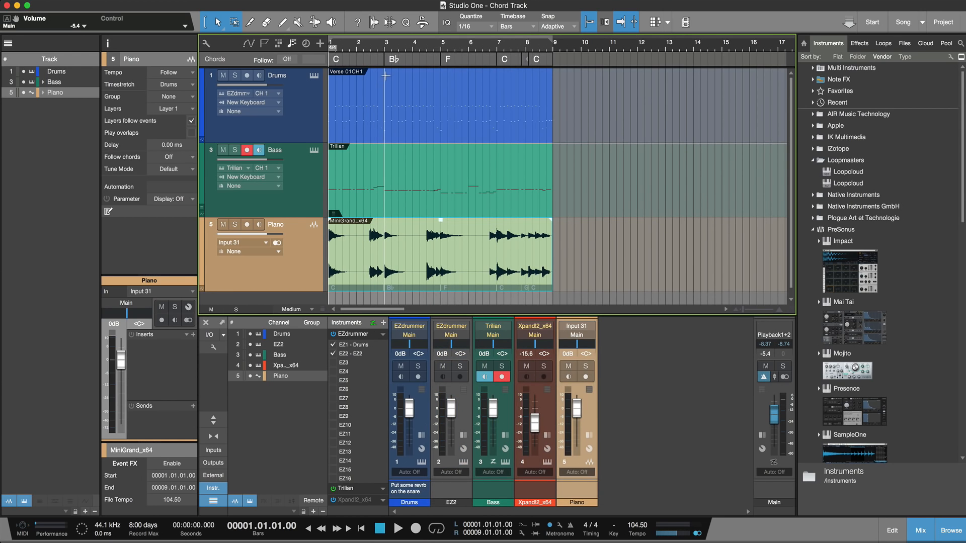
{"action": "left_click", "coordinate": [400, 529]}
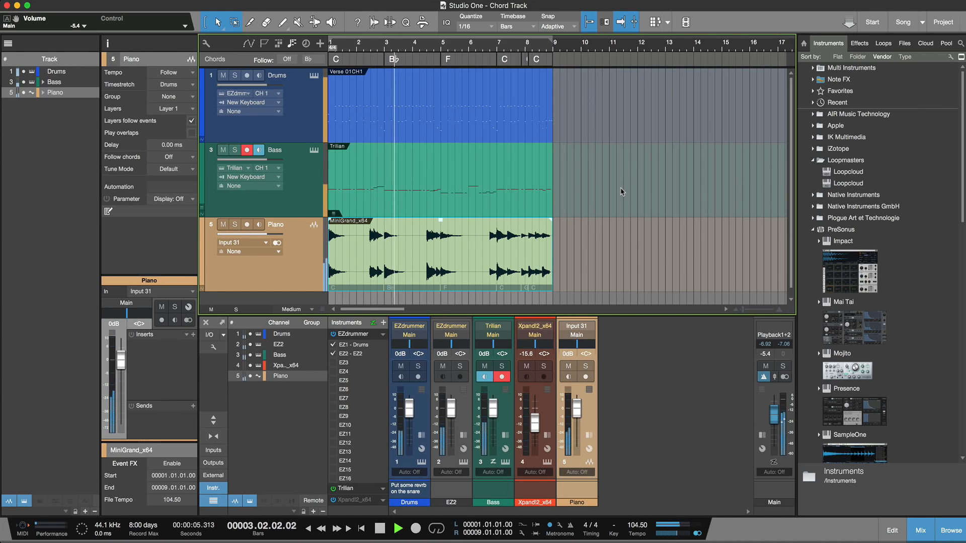
{"action": "left_click", "coordinate": [400, 528]}
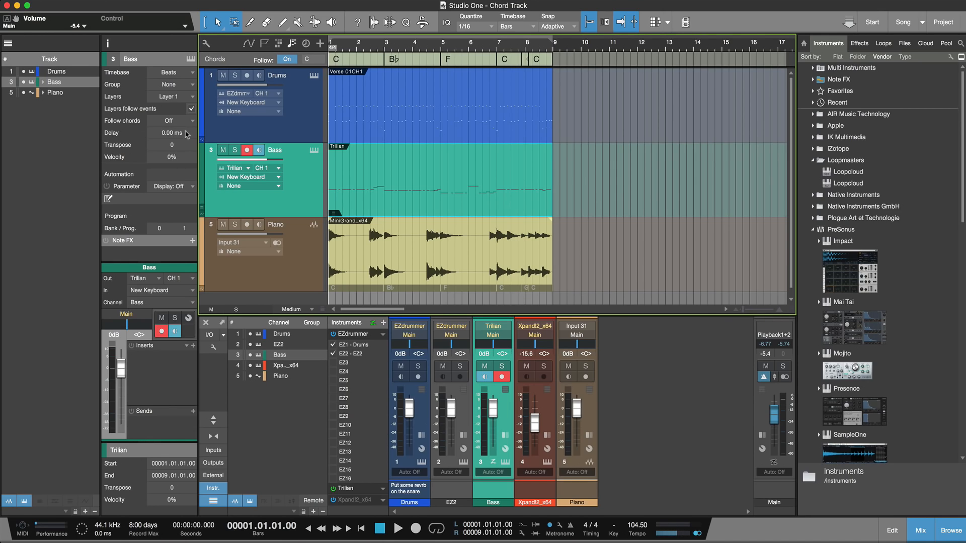
Make the bass track follow chords in Bass mode and start playback.
{"action": "left_click", "coordinate": [173, 133]}
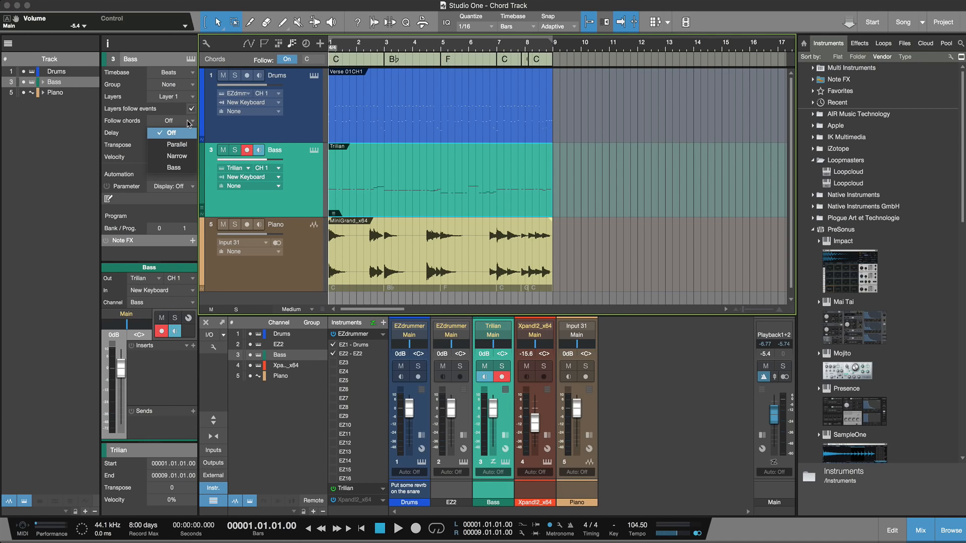
{"action": "left_click", "coordinate": [173, 168]}
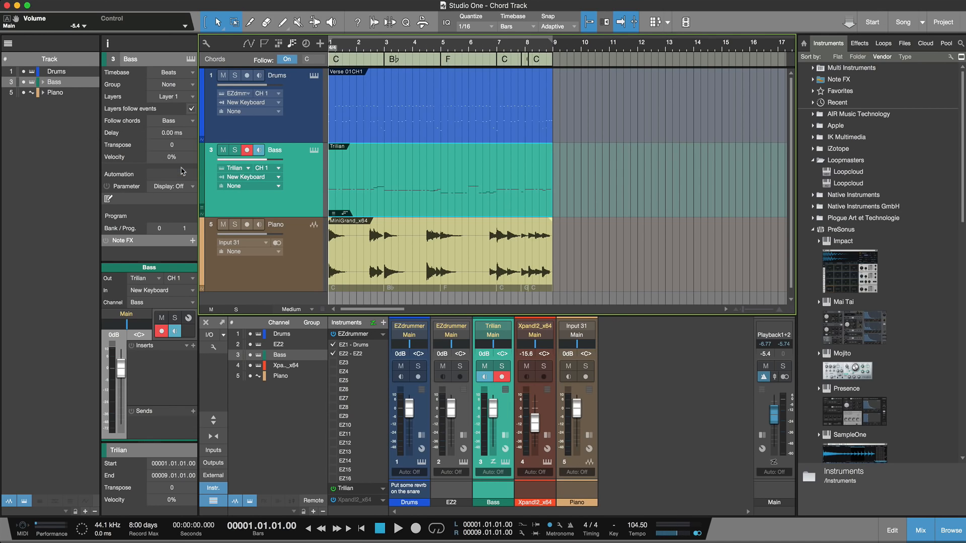
{"action": "left_click", "coordinate": [400, 529]}
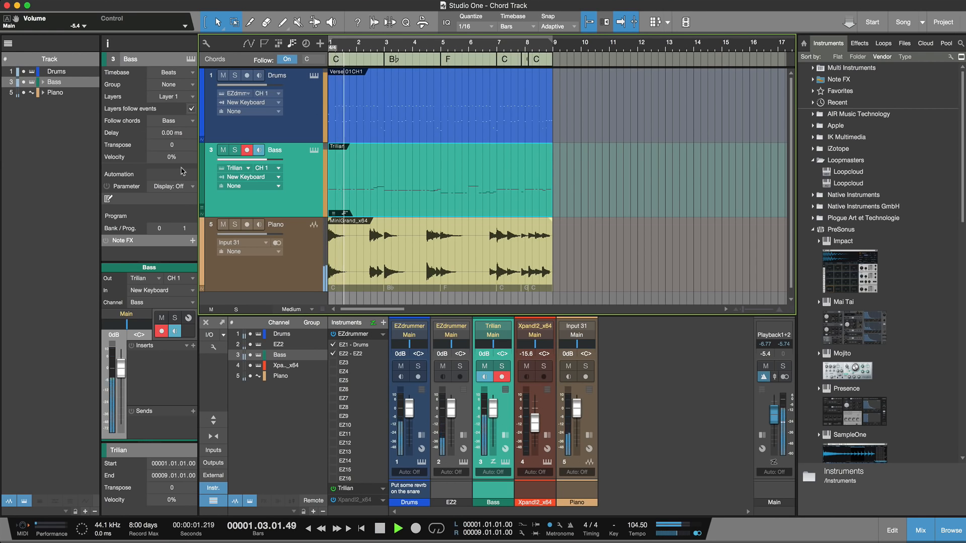
Make the piano track follow chords in Universal mode.
{"action": "left_click", "coordinate": [55, 93]}
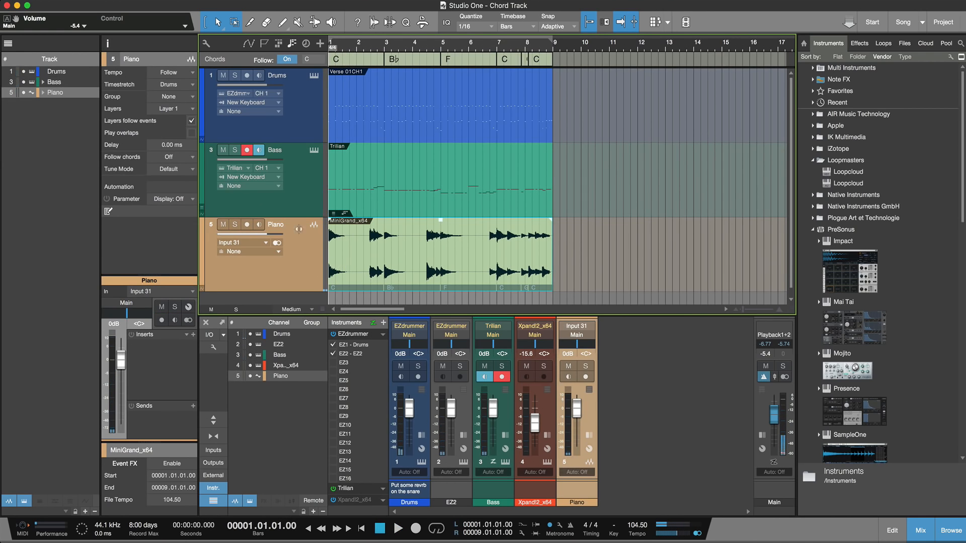
{"action": "left_click", "coordinate": [174, 169]}
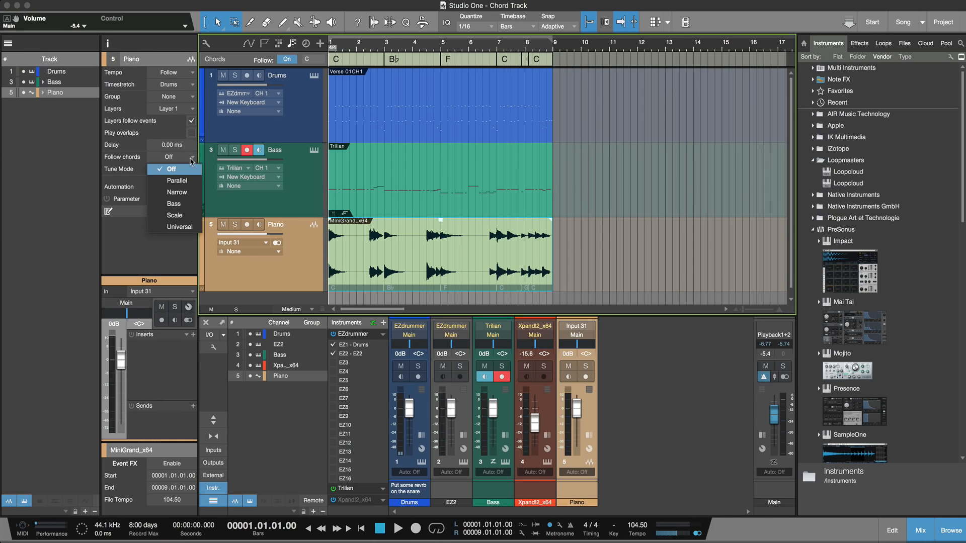
{"action": "left_click", "coordinate": [180, 227]}
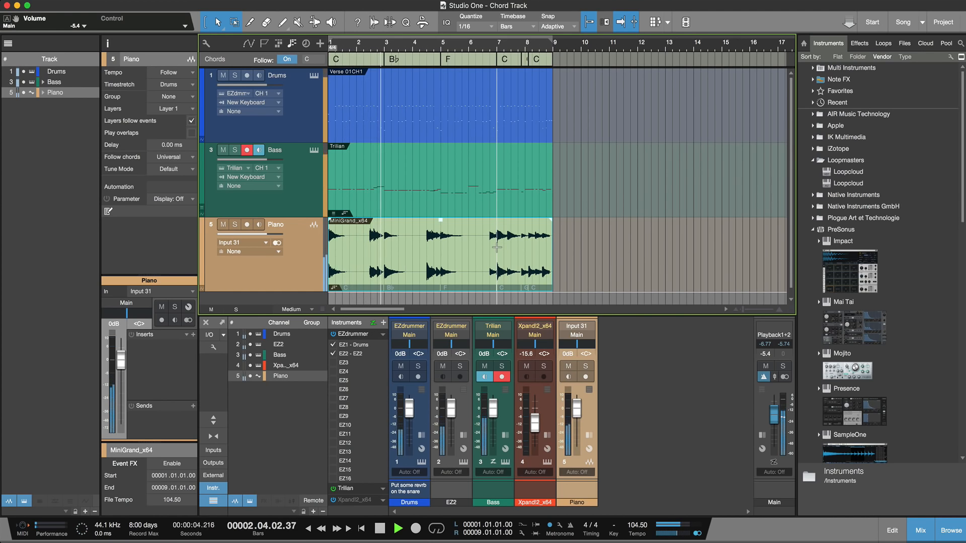
Change the second chord from Bb to G minor in the Chord Selector.
{"action": "left_click", "coordinate": [395, 60]}
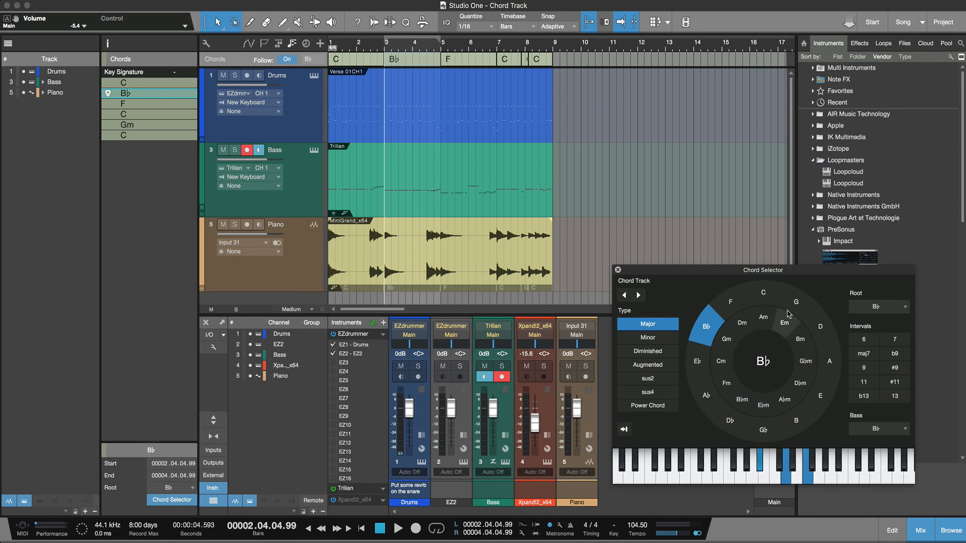
{"action": "left_click", "coordinate": [726, 339]}
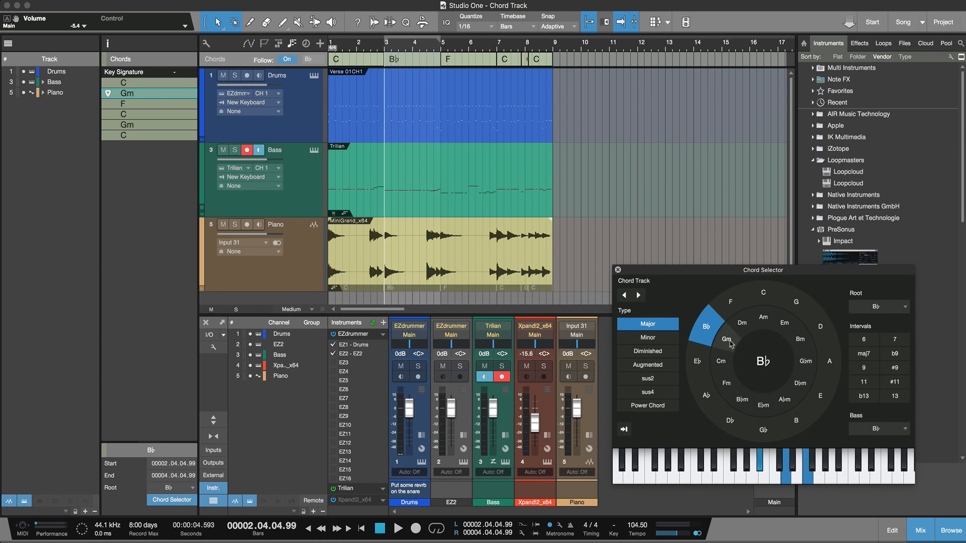
{"action": "left_click", "coordinate": [727, 339]}
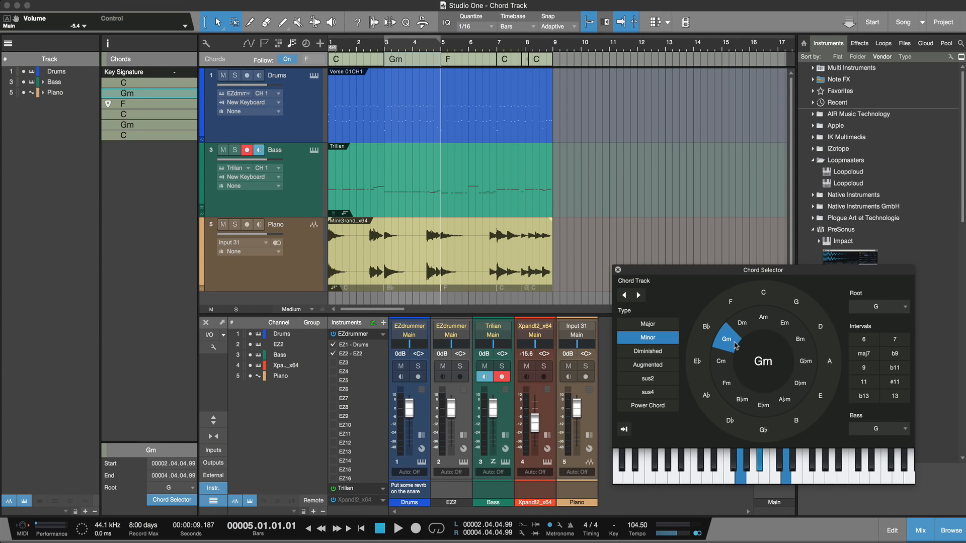
{"action": "mouse_move", "coordinate": [719, 188]}
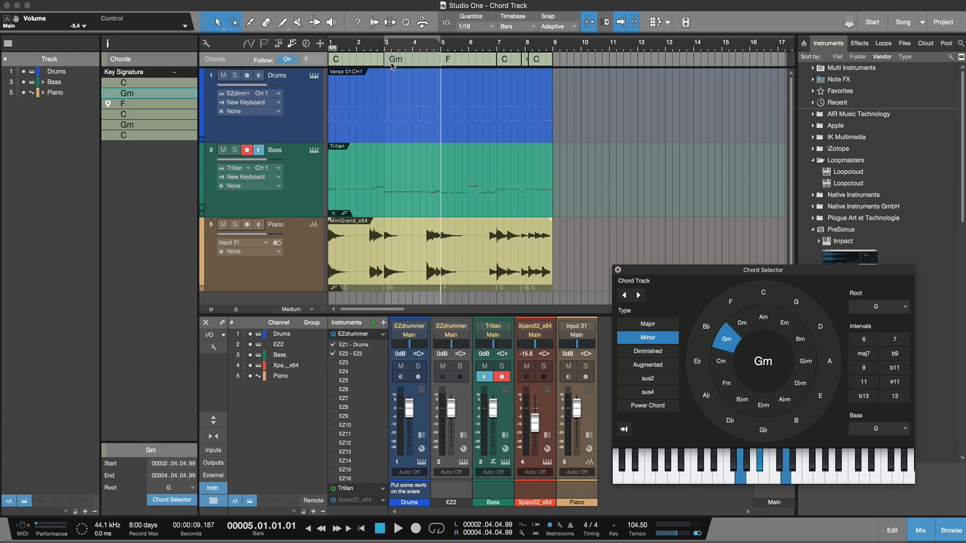
{"action": "left_click", "coordinate": [55, 82]}
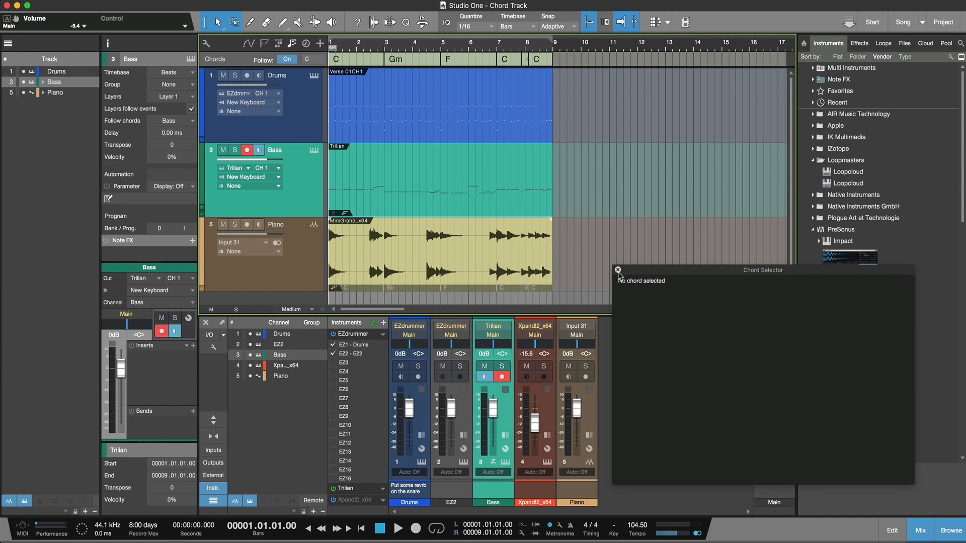
Close the Chord Selector and switch to the Ripple Edit song.
{"action": "left_click", "coordinate": [619, 271]}
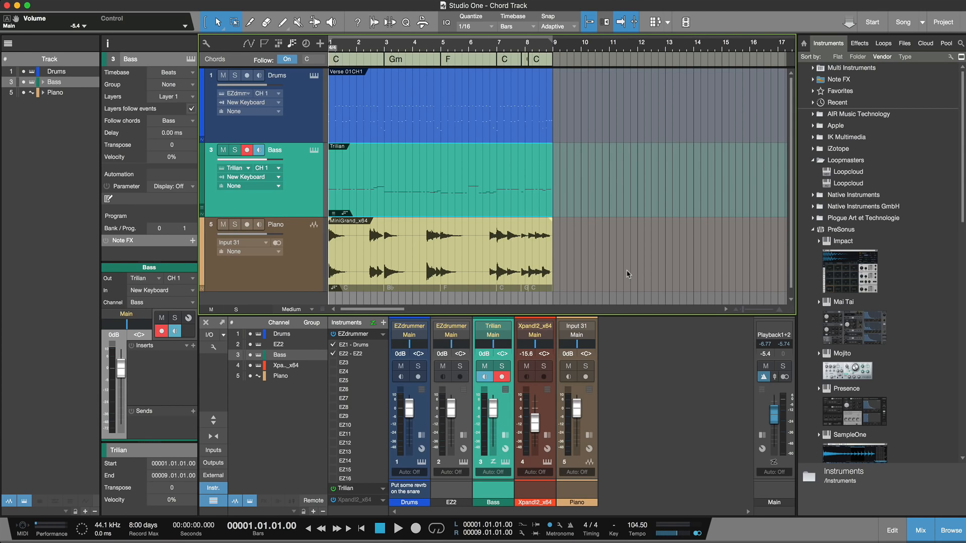
{"action": "mouse_move", "coordinate": [545, 281]}
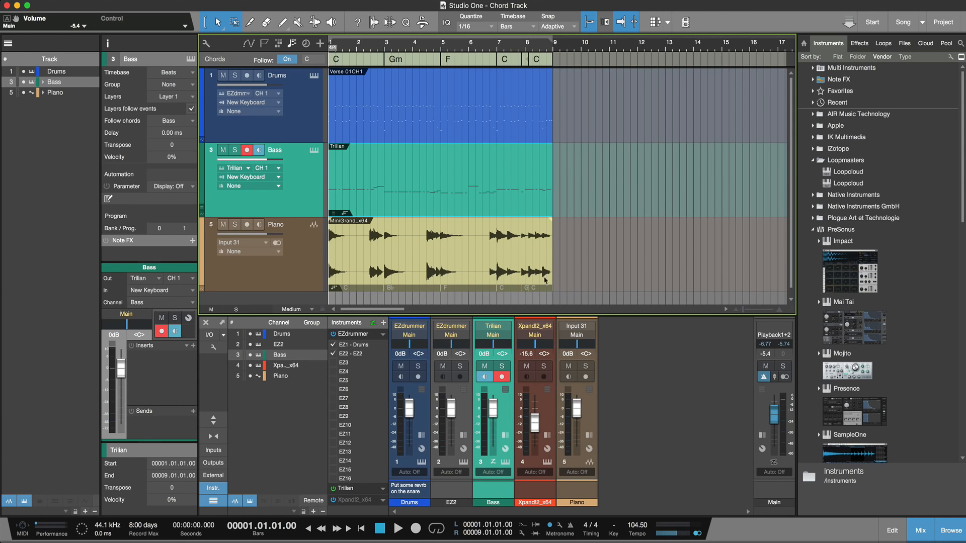
{"action": "mouse_move", "coordinate": [612, 270]}
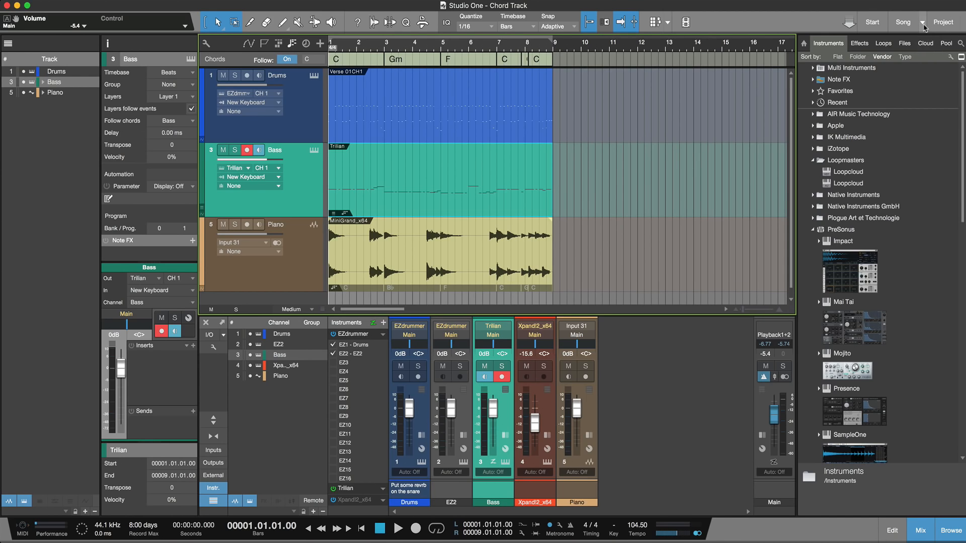
{"action": "left_click", "coordinate": [943, 22]}
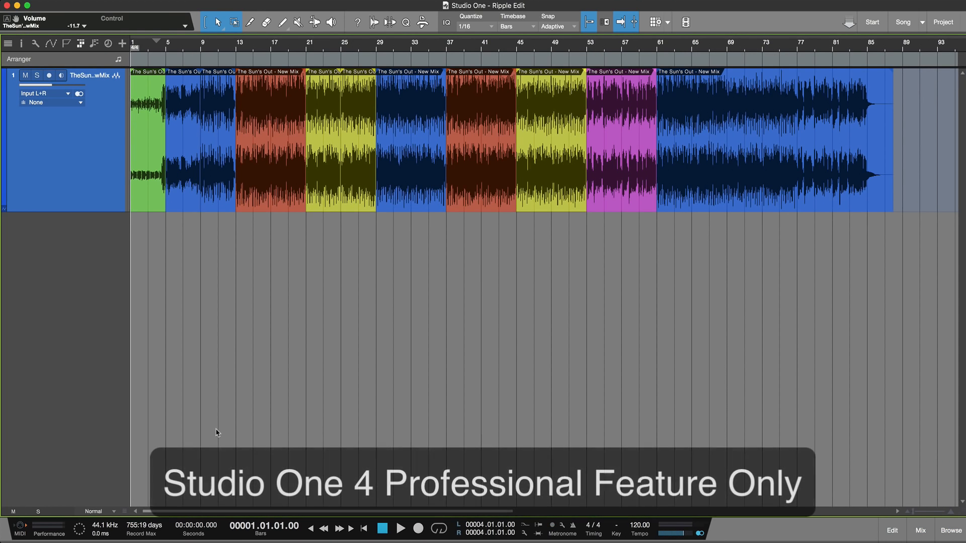
{"action": "left_click", "coordinate": [401, 528]}
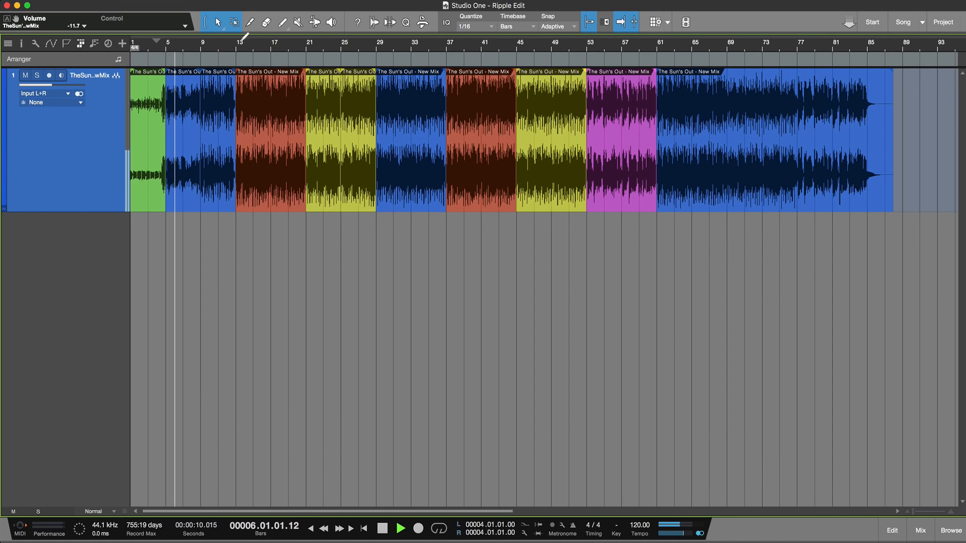
{"action": "left_click", "coordinate": [242, 46]}
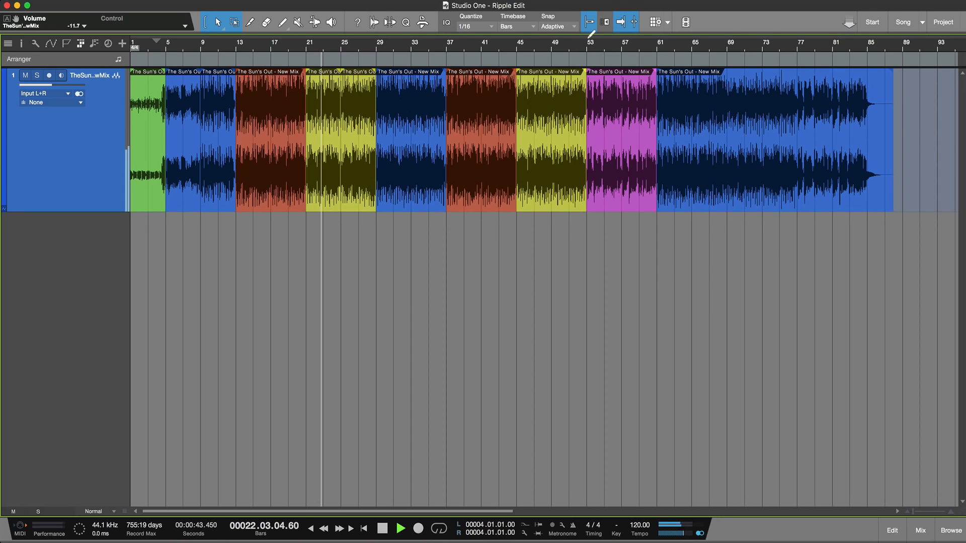
{"action": "left_click", "coordinate": [587, 43]}
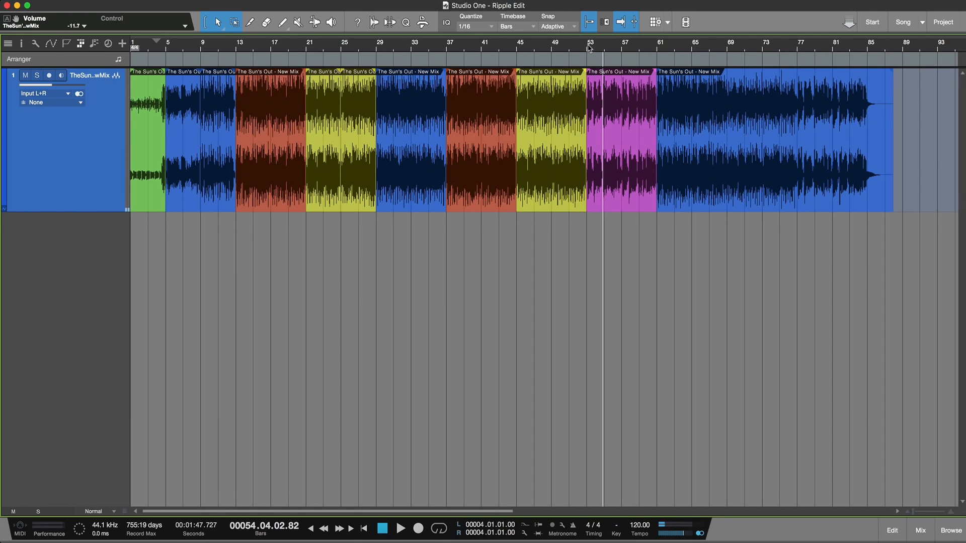
{"action": "mouse_move", "coordinate": [246, 178]}
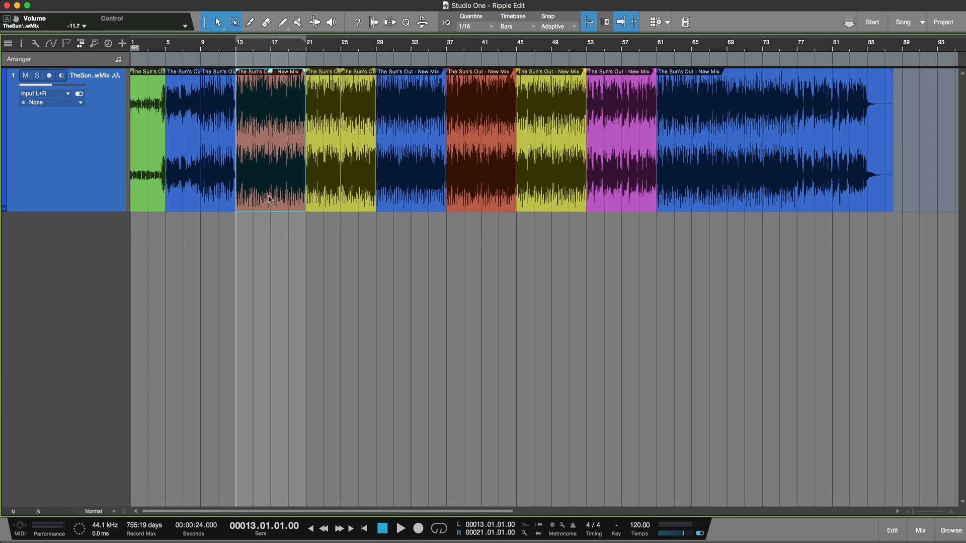
{"action": "mouse_move", "coordinate": [103, 177]}
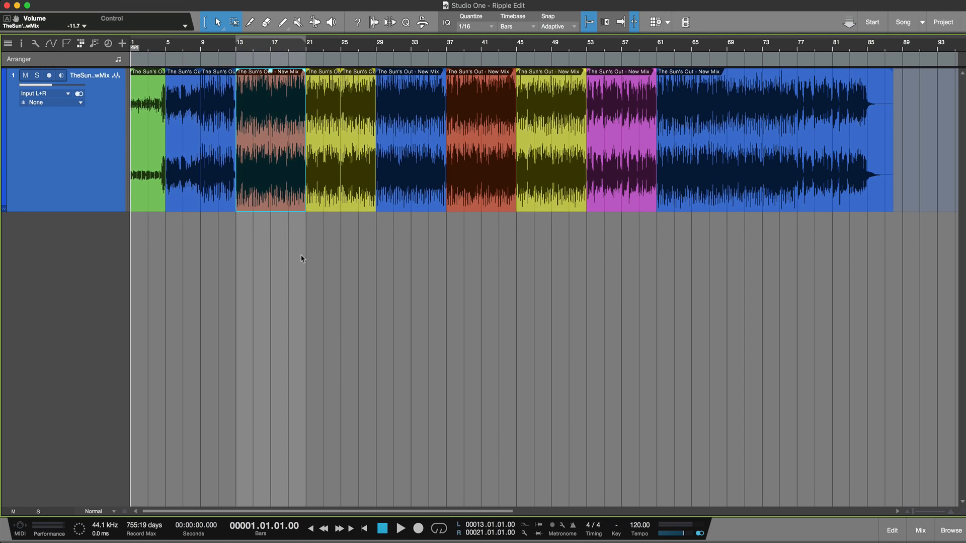
{"action": "mouse_move", "coordinate": [543, 268]}
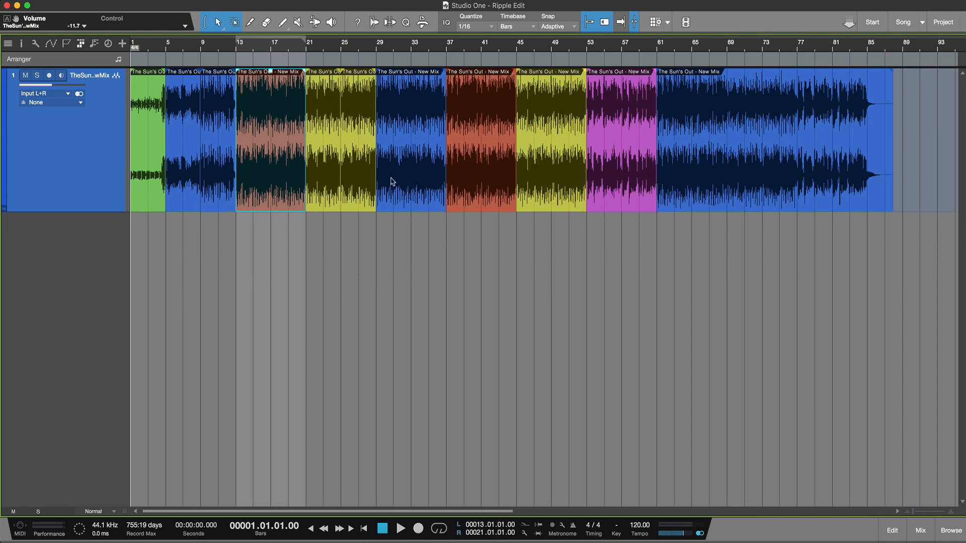
{"action": "mouse_move", "coordinate": [273, 177]}
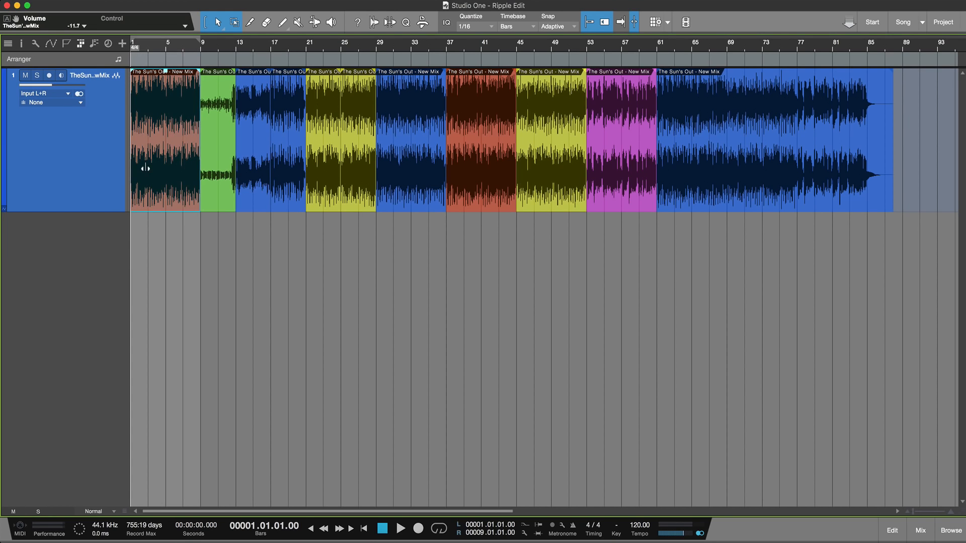
Play back the rearranged Ripple Edit song.
{"action": "left_click", "coordinate": [400, 528]}
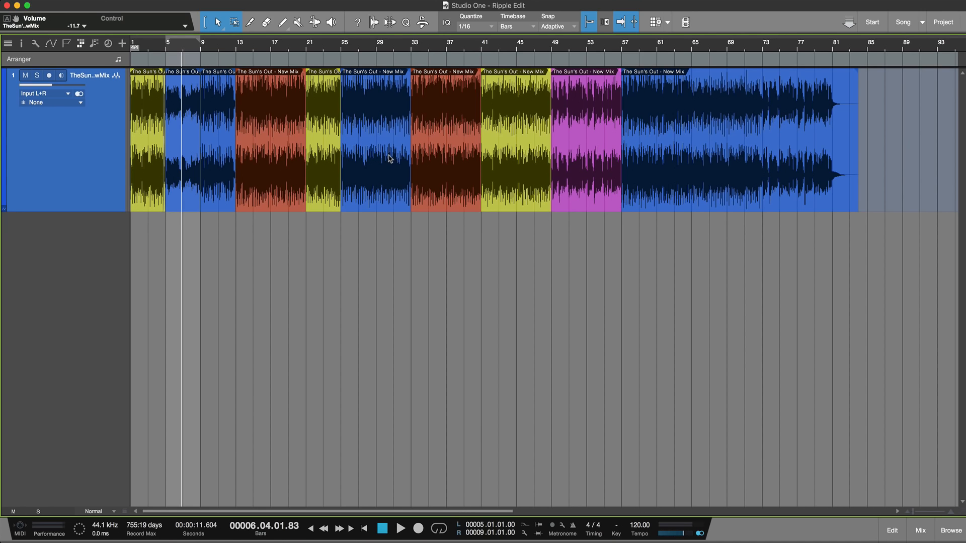
{"action": "mouse_move", "coordinate": [386, 157]}
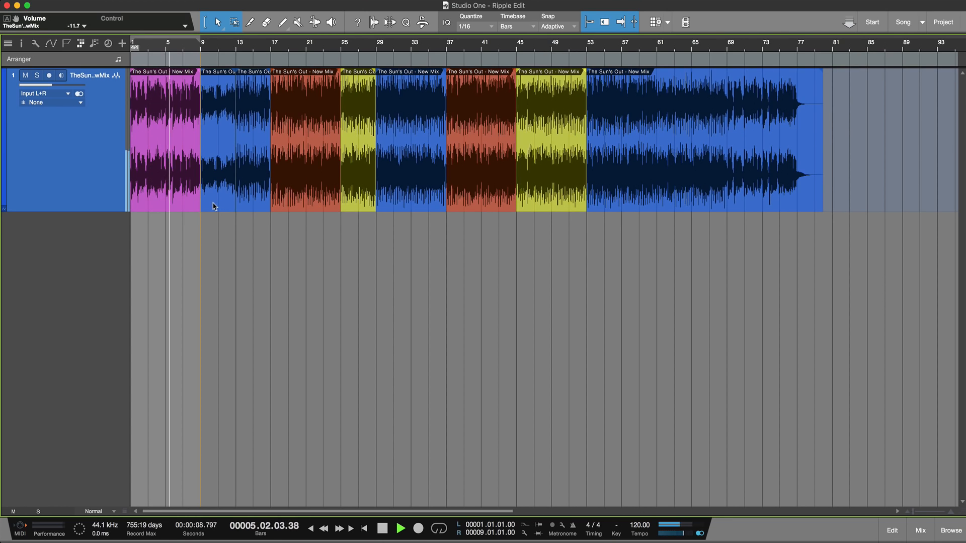
{"action": "left_click", "coordinate": [604, 21]}
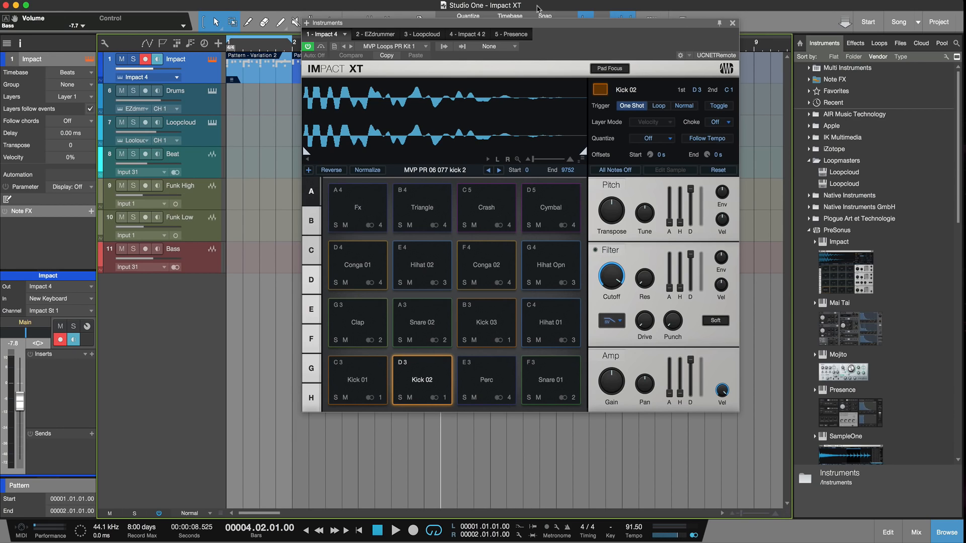
Move the Snare 01 sample onto the pad beside the kicks.
{"action": "left_click", "coordinate": [486, 379]}
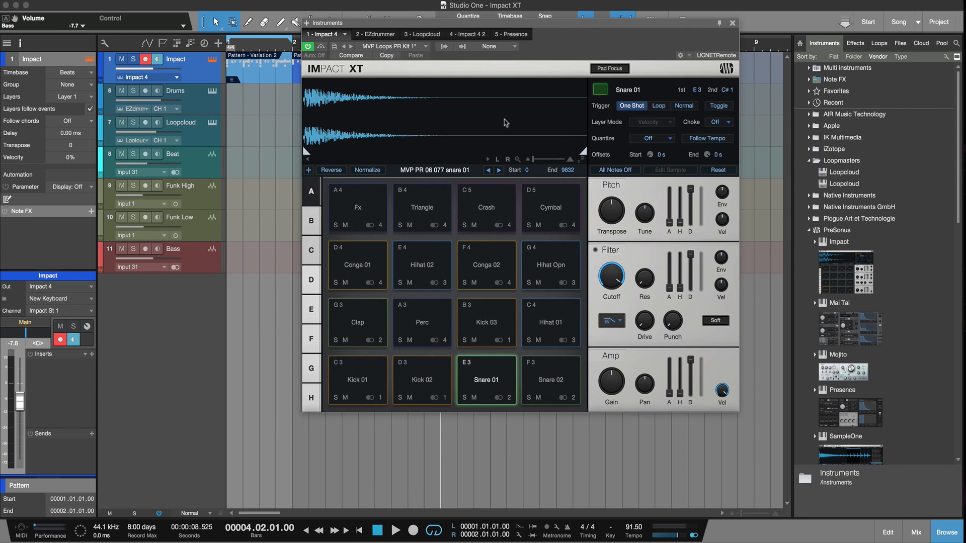
Clear the kit, load all Jazz Rods Kit WAVs onto pads and audition cymbals, hats and toms.
{"action": "left_click", "coordinate": [395, 46]}
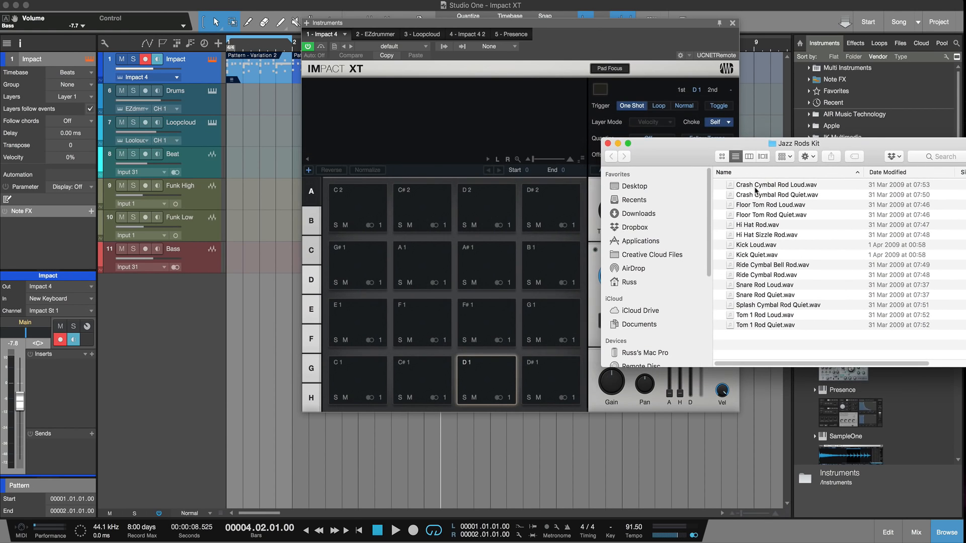
{"action": "key", "text": "cmd+a"}
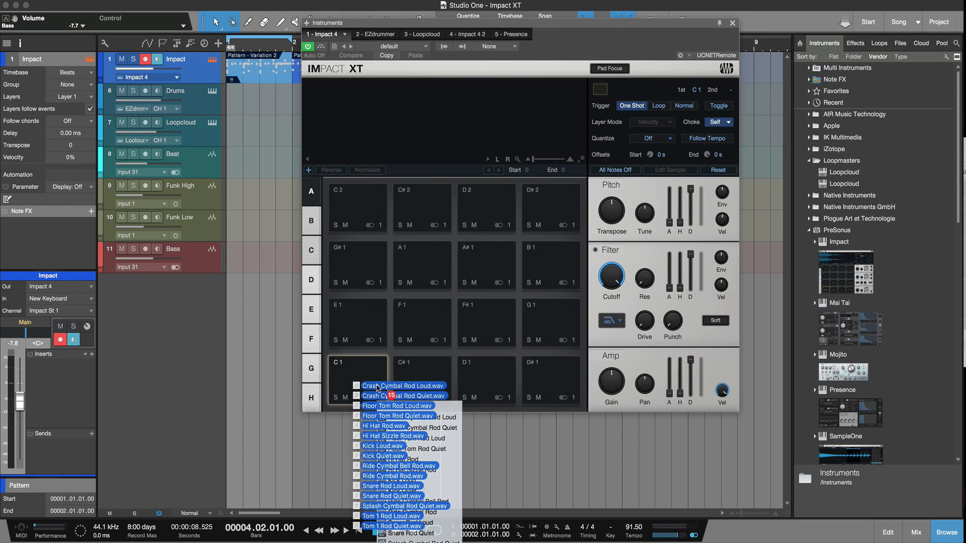
{"action": "left_click", "coordinate": [402, 395]}
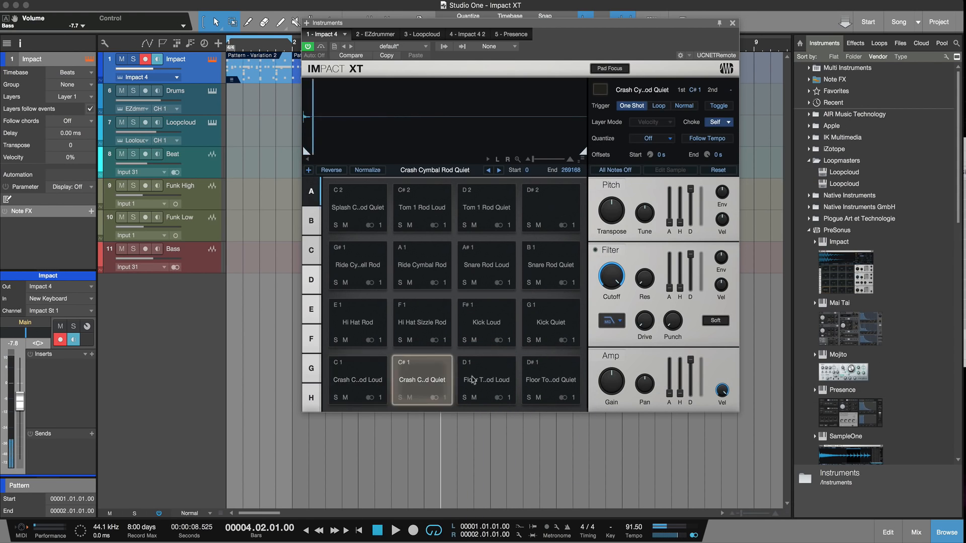
{"action": "left_click", "coordinate": [421, 322]}
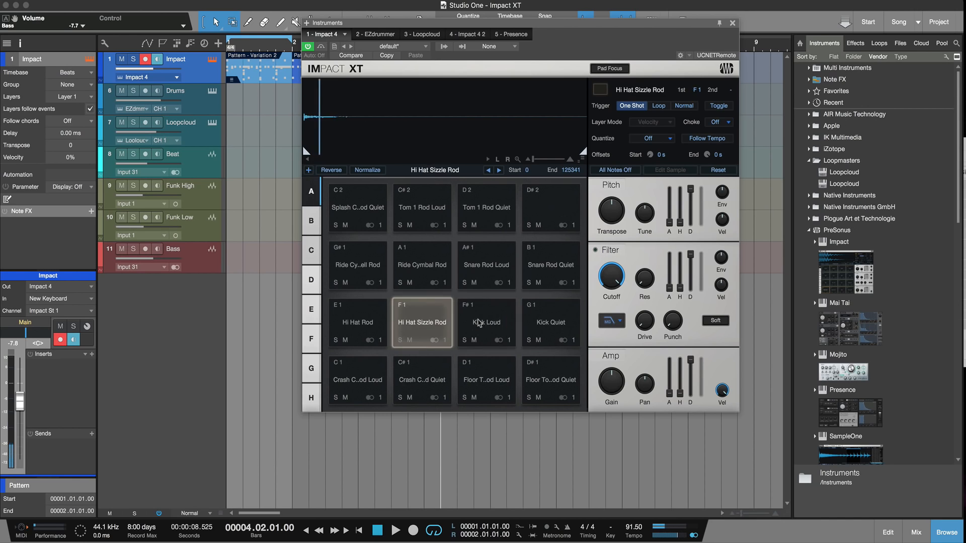
{"action": "left_click", "coordinate": [486, 207]}
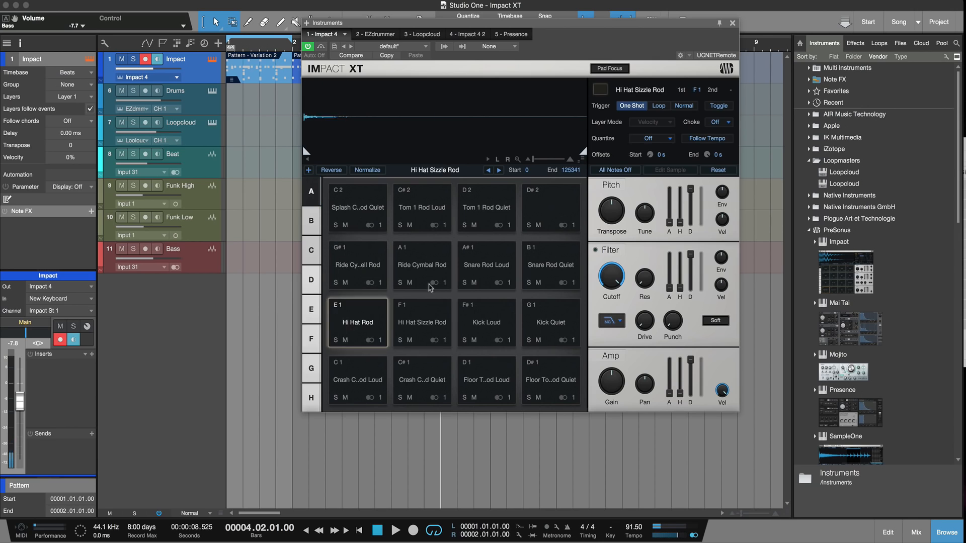
{"action": "left_click", "coordinate": [422, 208]}
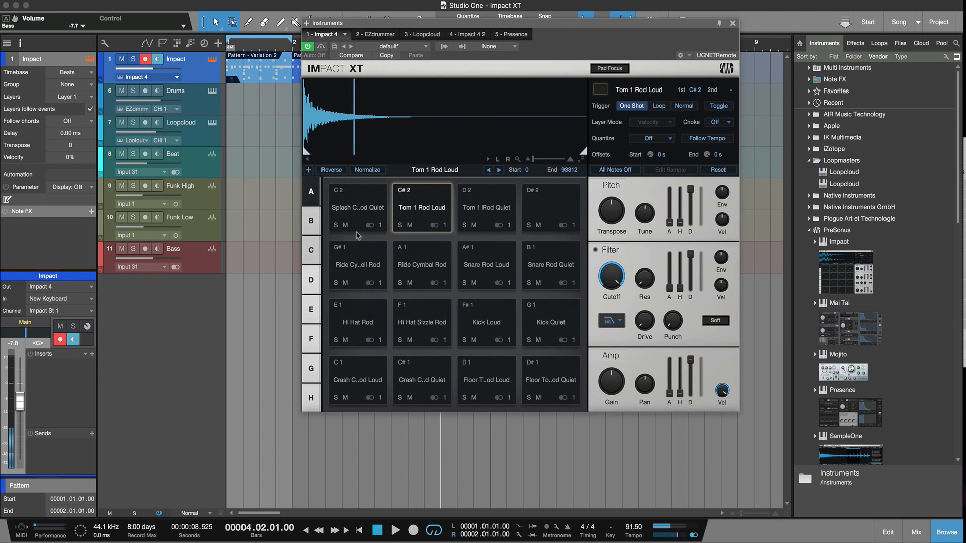
{"action": "left_click", "coordinate": [422, 380]}
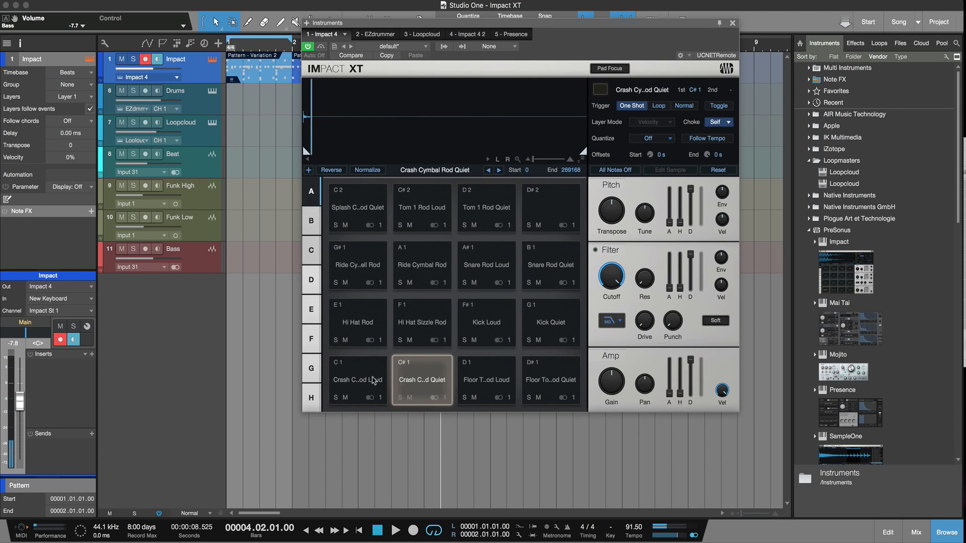
Move the kick samples onto the lowest pads beside the Snare Rod Loud sample.
{"action": "left_click", "coordinate": [356, 379]}
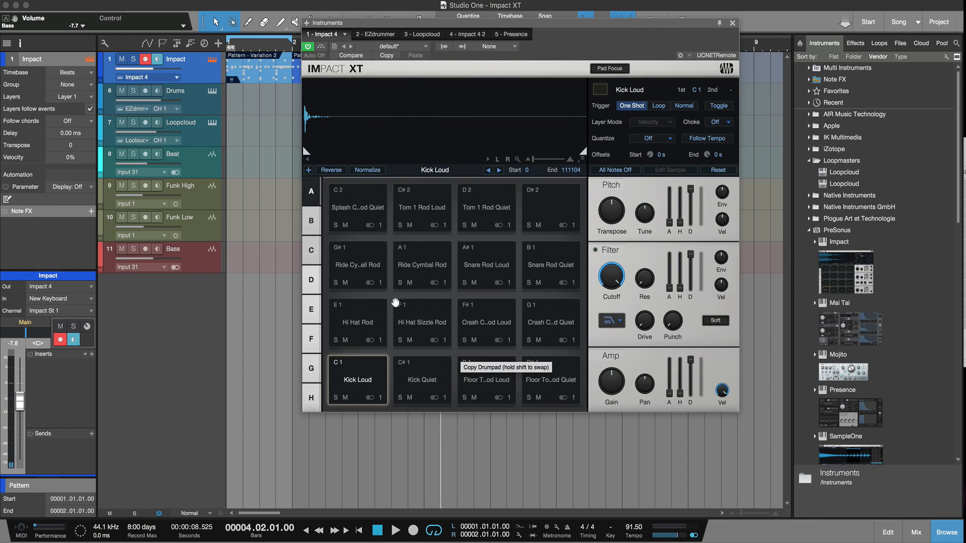
{"action": "mouse_move", "coordinate": [536, 361]}
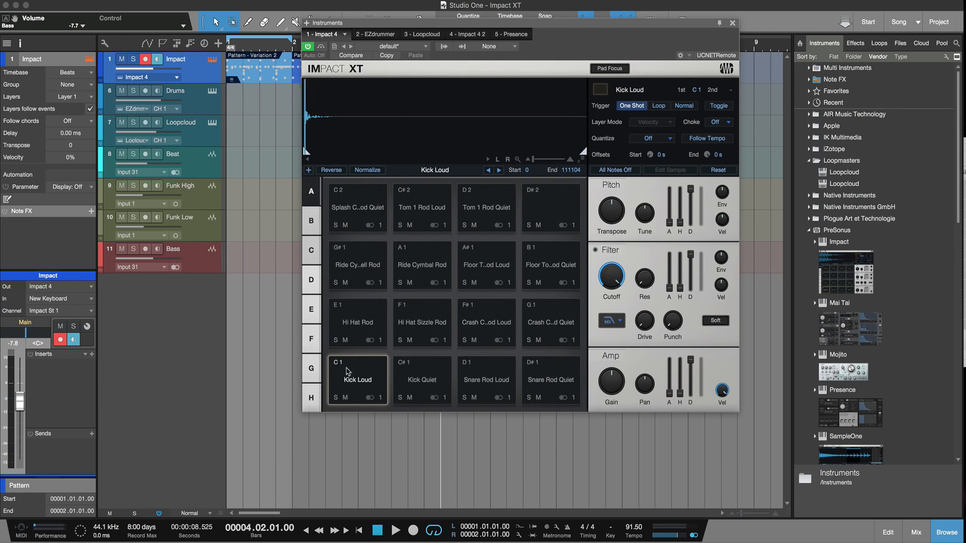
{"action": "left_click", "coordinate": [486, 379]}
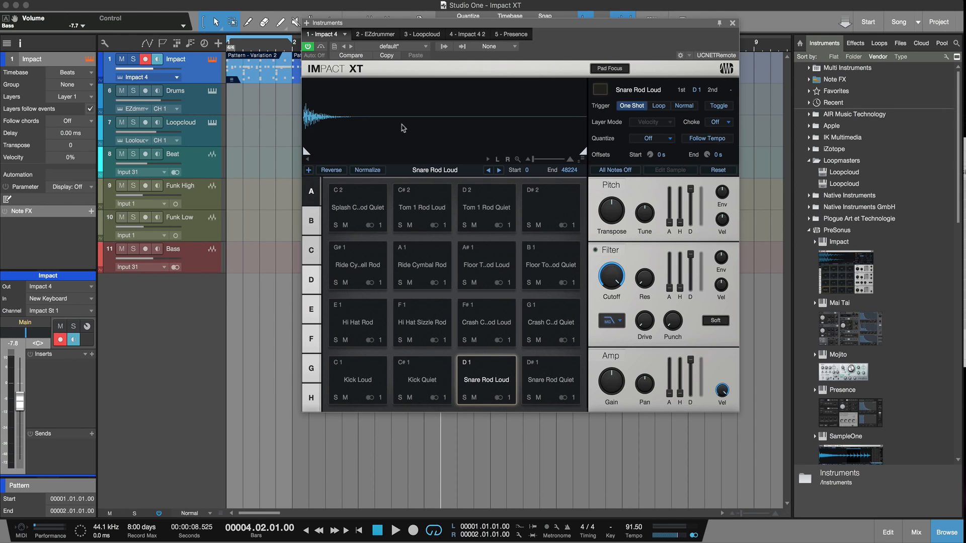
{"action": "mouse_move", "coordinate": [417, 53]}
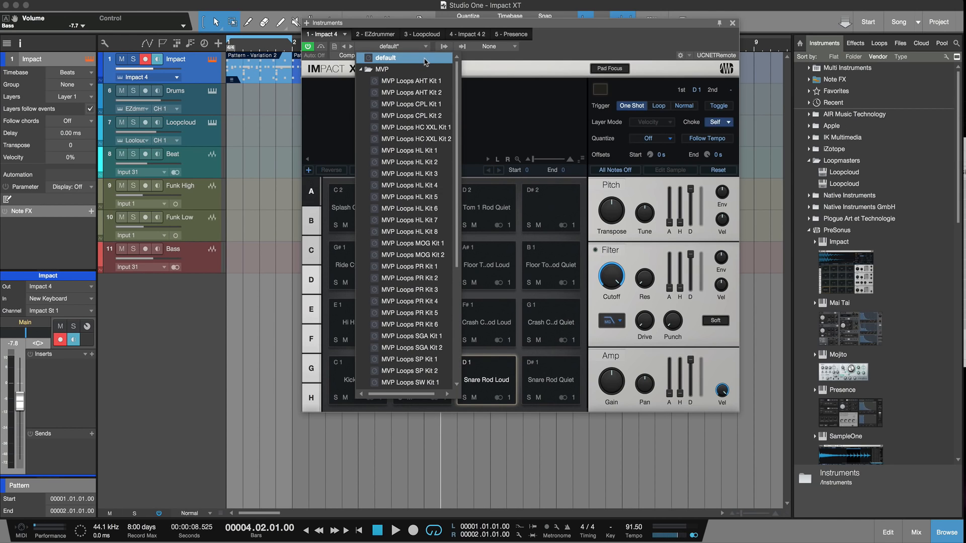
Reset to the default kit, slice the Breaks Brick Wall Beat 01 loop across all pads and audition slices.
{"action": "left_click", "coordinate": [385, 57]}
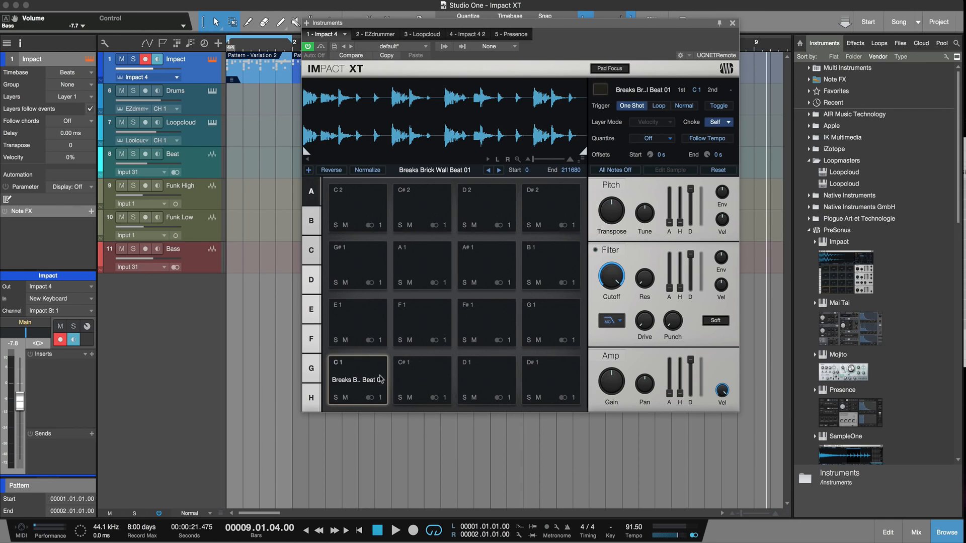
{"action": "left_click", "coordinate": [357, 380]}
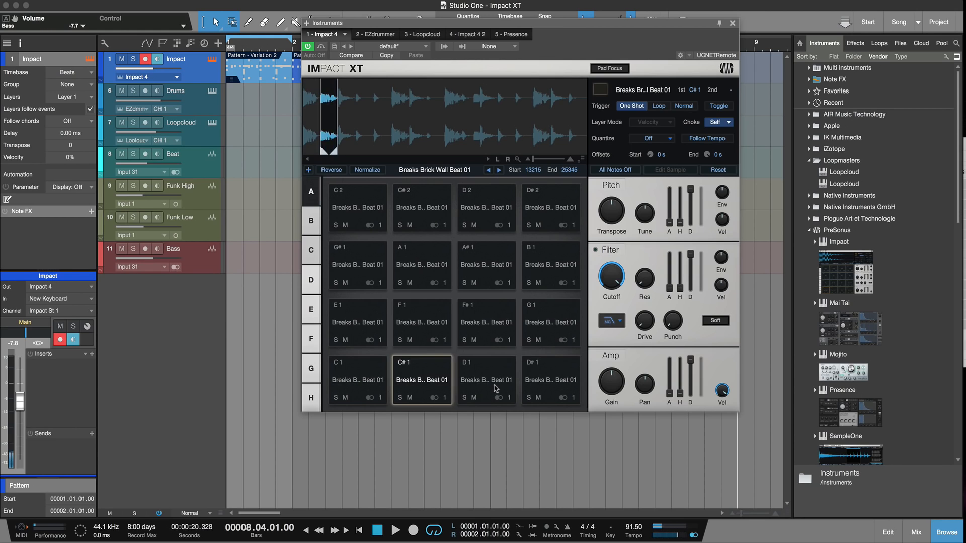
{"action": "left_click", "coordinate": [356, 379]}
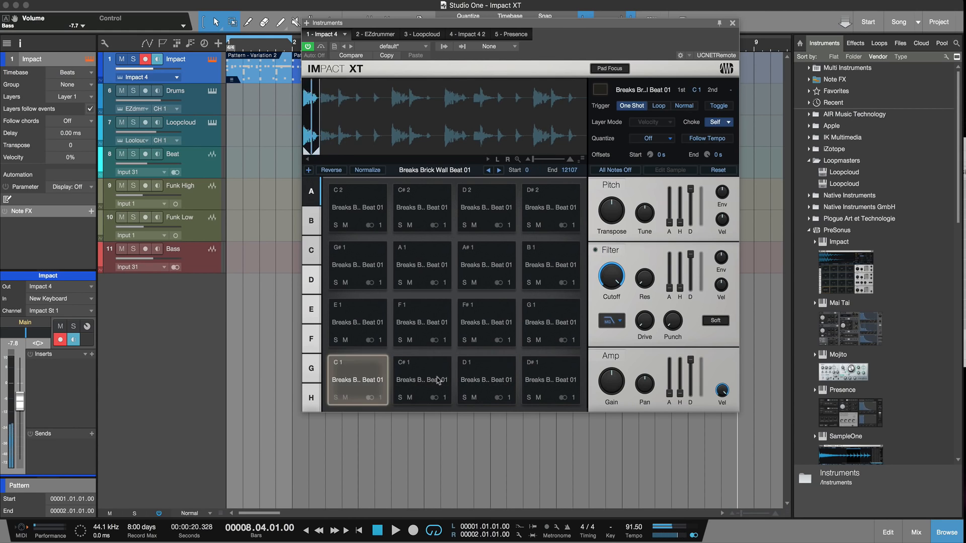
{"action": "left_click", "coordinate": [486, 322]}
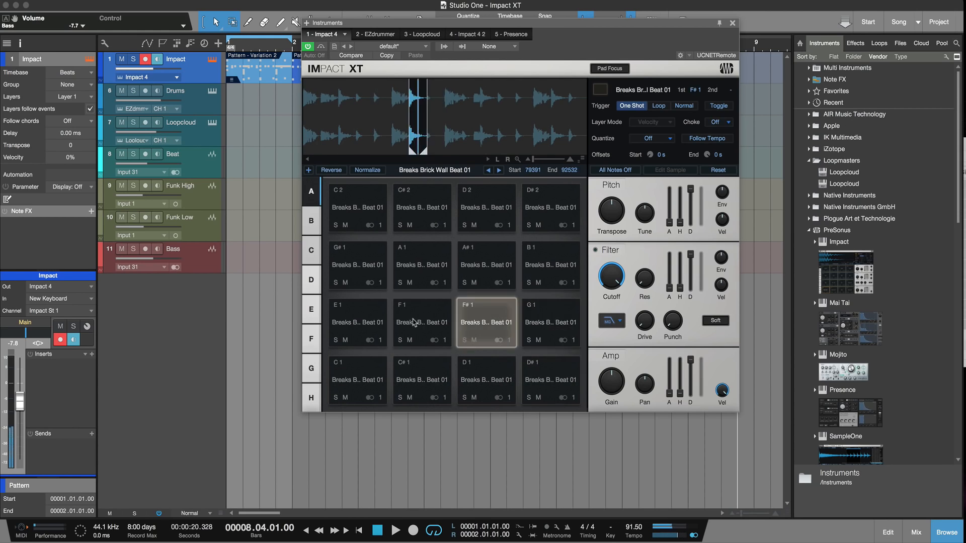
{"action": "left_click", "coordinate": [357, 323]}
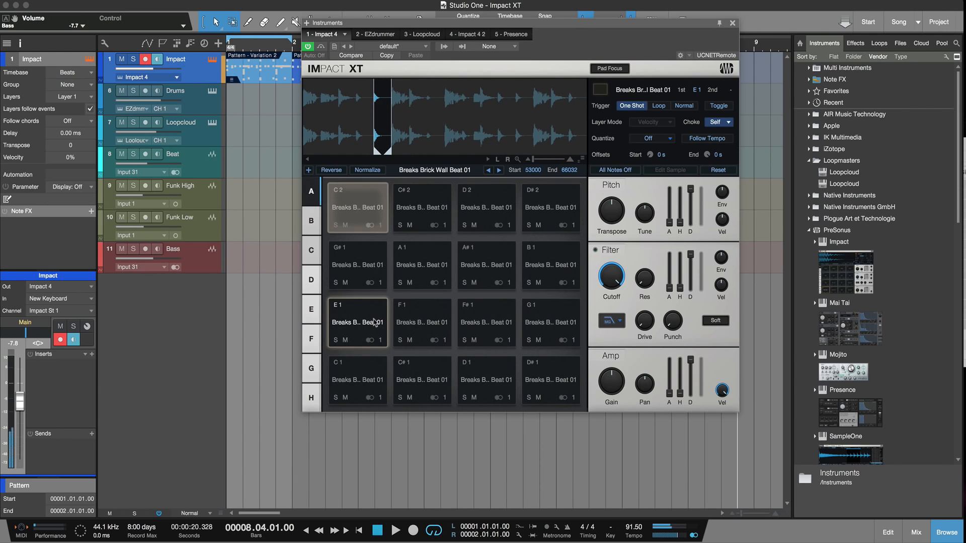
{"action": "left_click", "coordinate": [486, 207]}
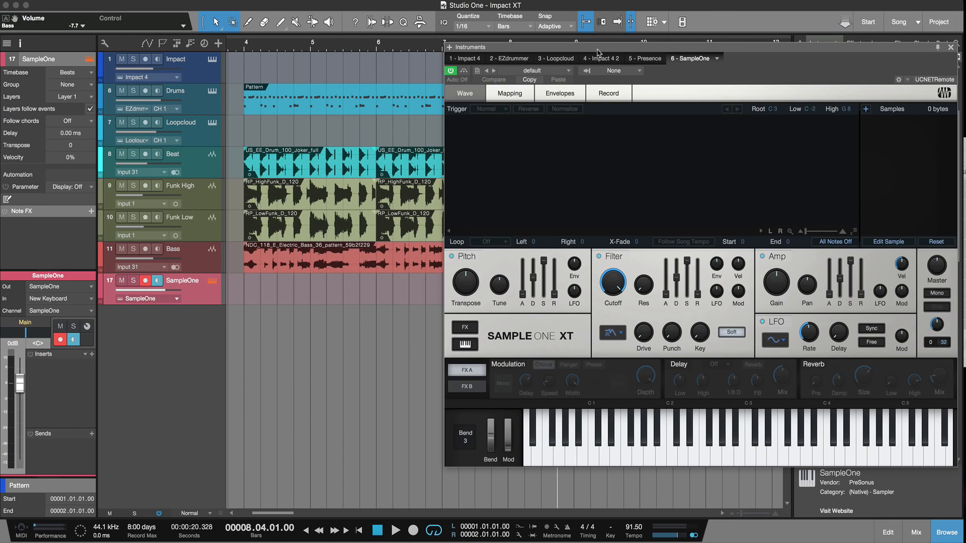
Show SampleOne XT's recording page and keep Input 1 as the recording input.
{"action": "left_click", "coordinate": [608, 92]}
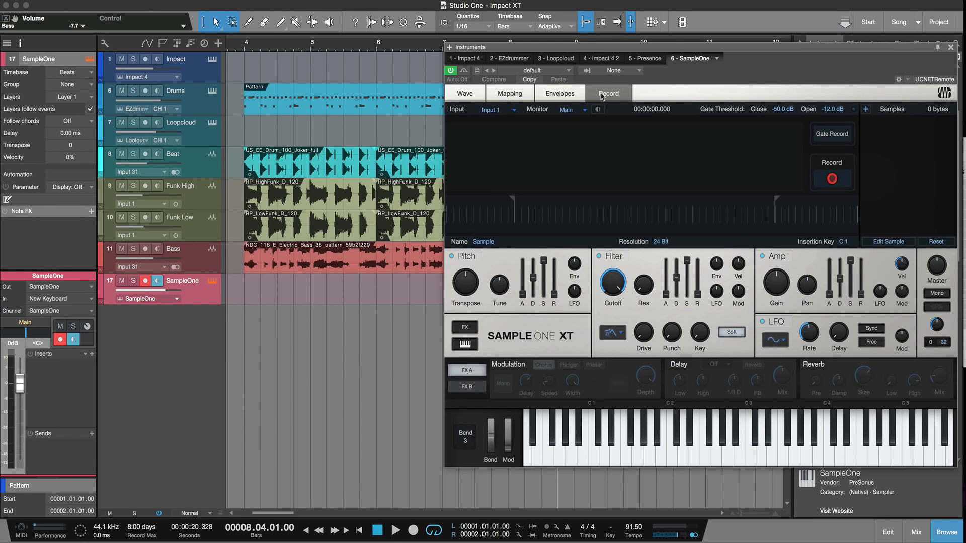
{"action": "left_click", "coordinate": [498, 108]}
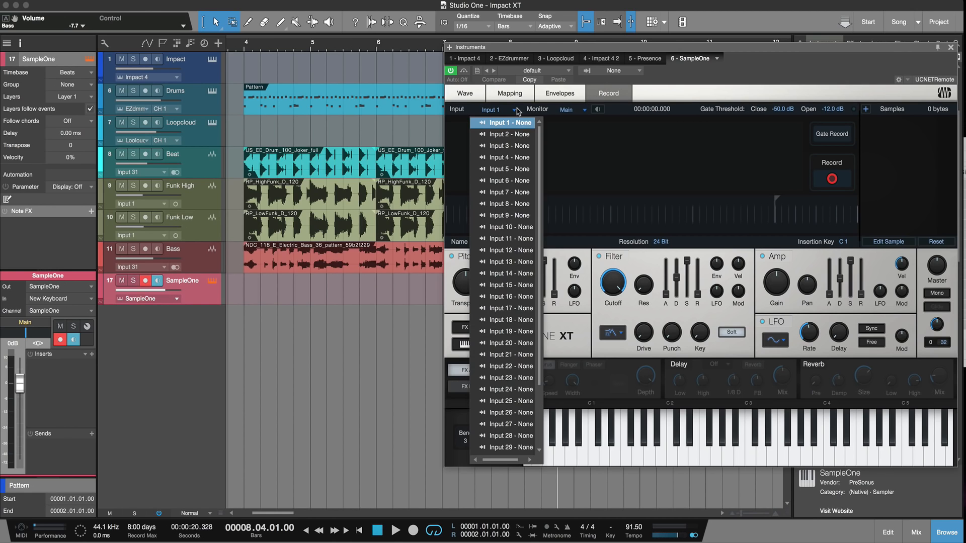
{"action": "scroll", "scroll_direction": "down", "scroll_amount": 3}
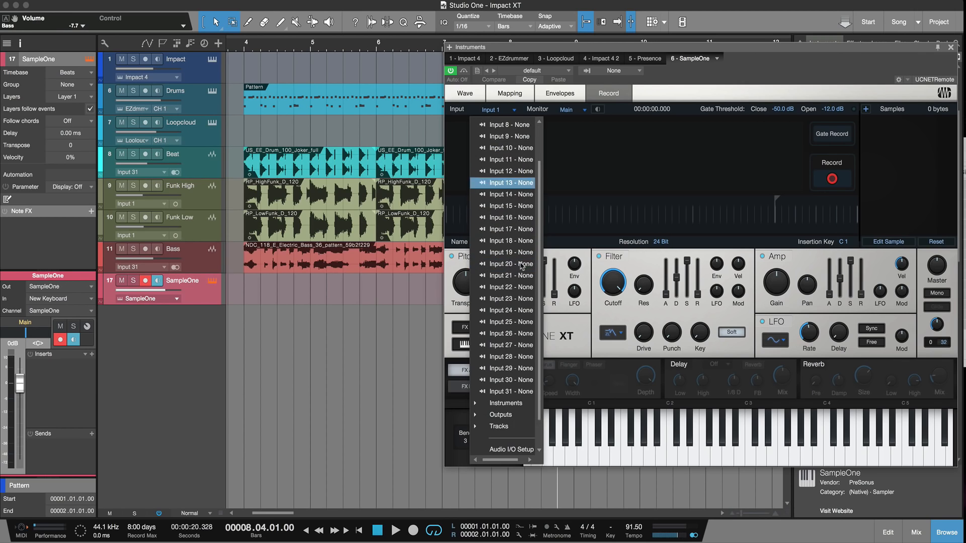
{"action": "scroll", "scroll_direction": "up", "scroll_amount": 3}
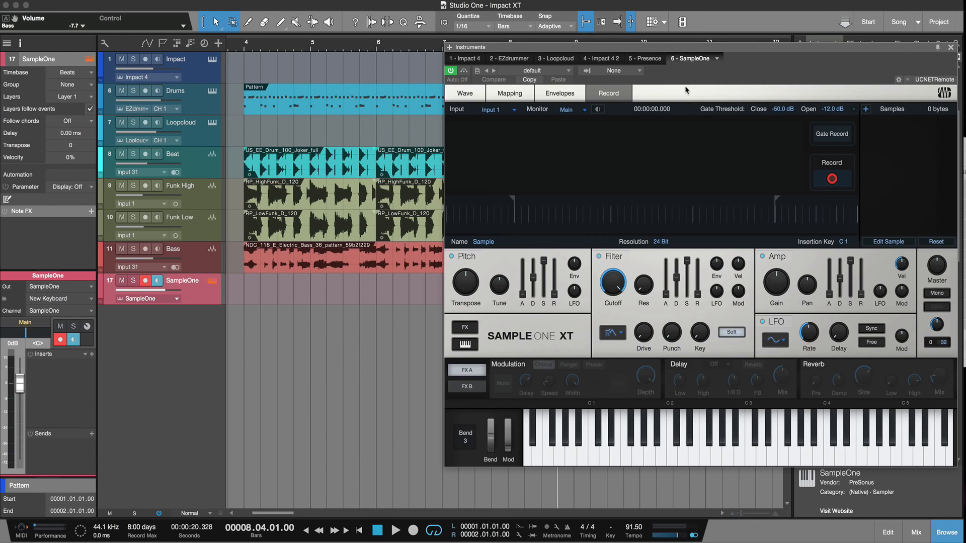
Slice the RP_HighFunk_D_120 loop across the keyboard and enable Edit Sample.
{"action": "left_click", "coordinate": [465, 93]}
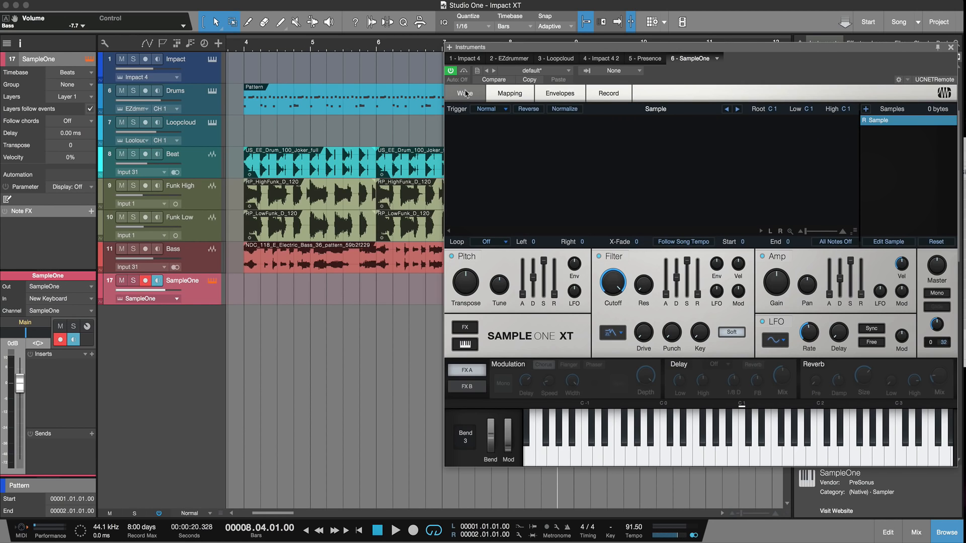
{"action": "mouse_move", "coordinate": [463, 115]}
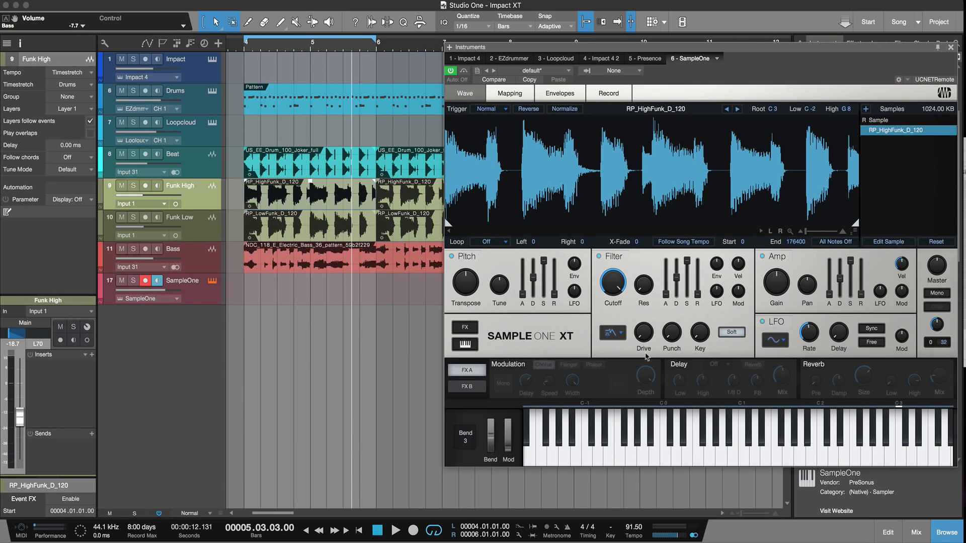
{"action": "mouse_move", "coordinate": [901, 465]}
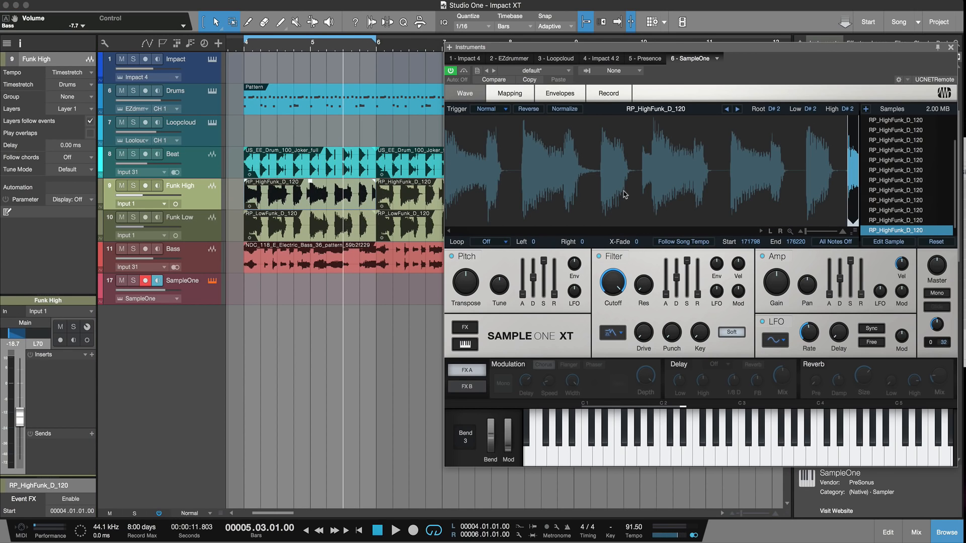
{"action": "left_click", "coordinate": [597, 463]}
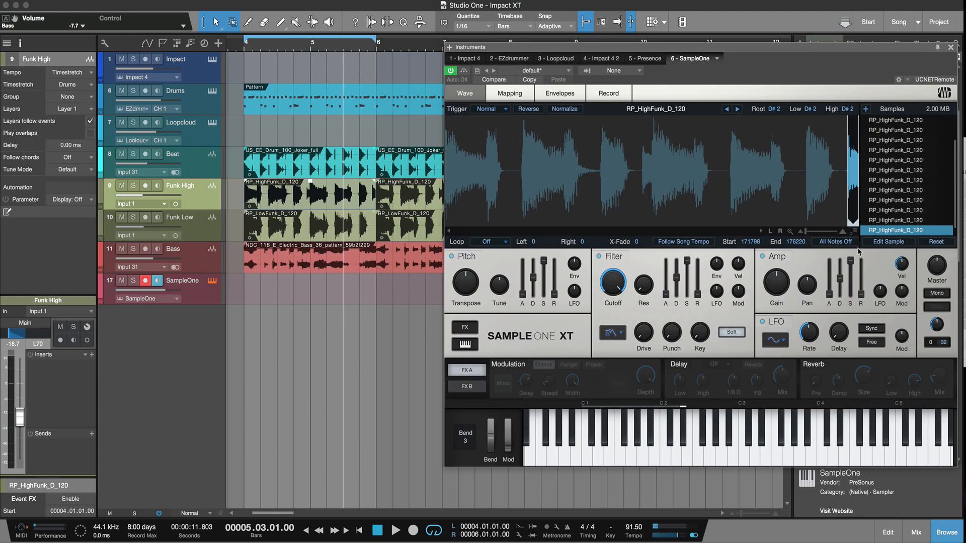
{"action": "left_click", "coordinate": [888, 241]}
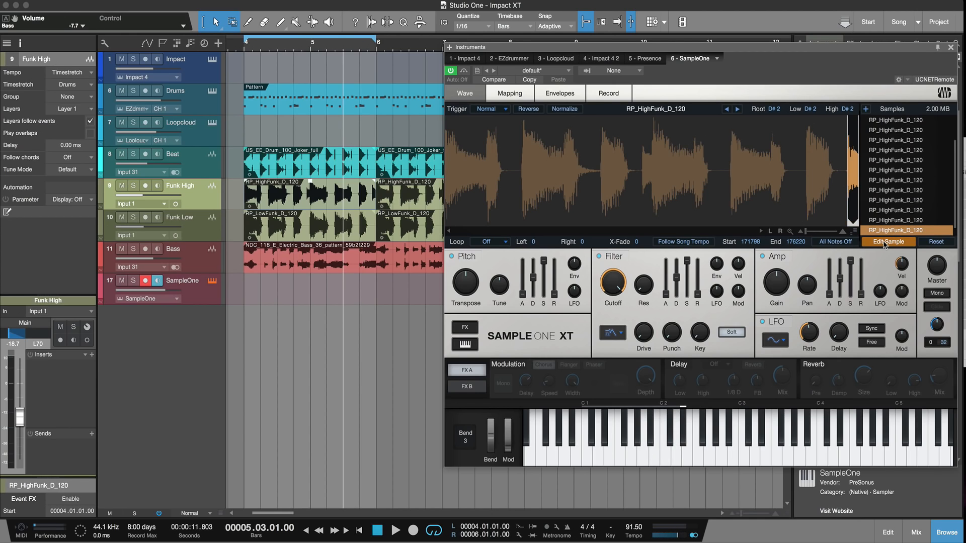
{"action": "mouse_move", "coordinate": [888, 241]}
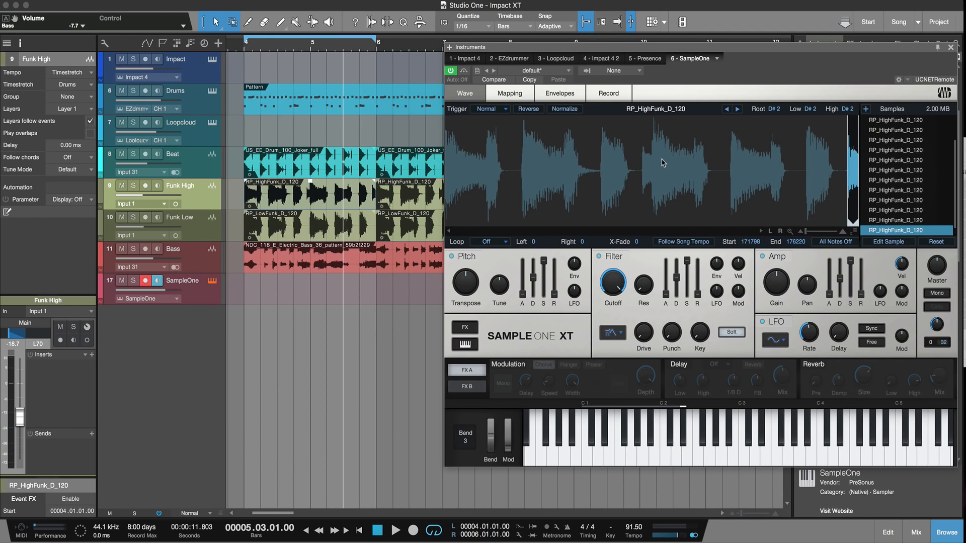
{"action": "left_click", "coordinate": [509, 93]}
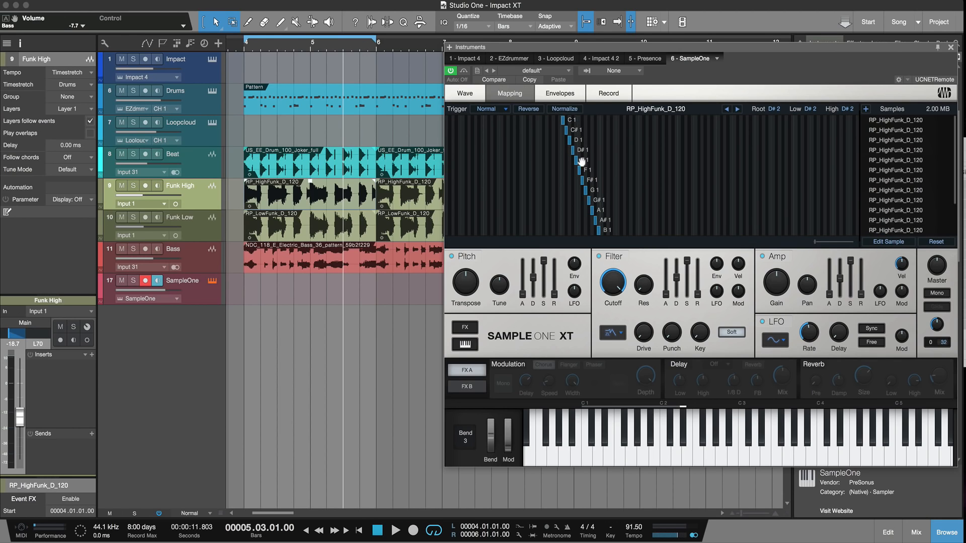
{"action": "mouse_move", "coordinate": [607, 230]}
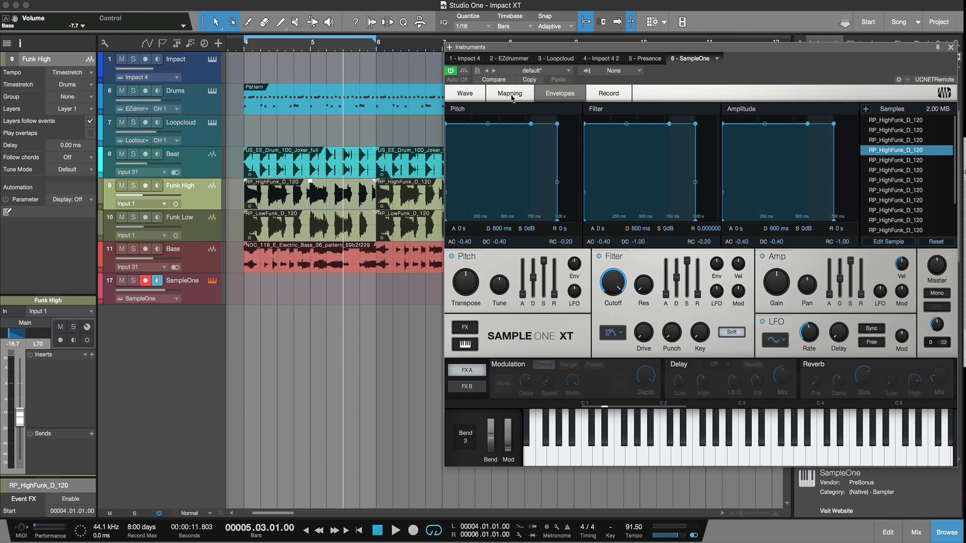
{"action": "left_click", "coordinate": [465, 92]}
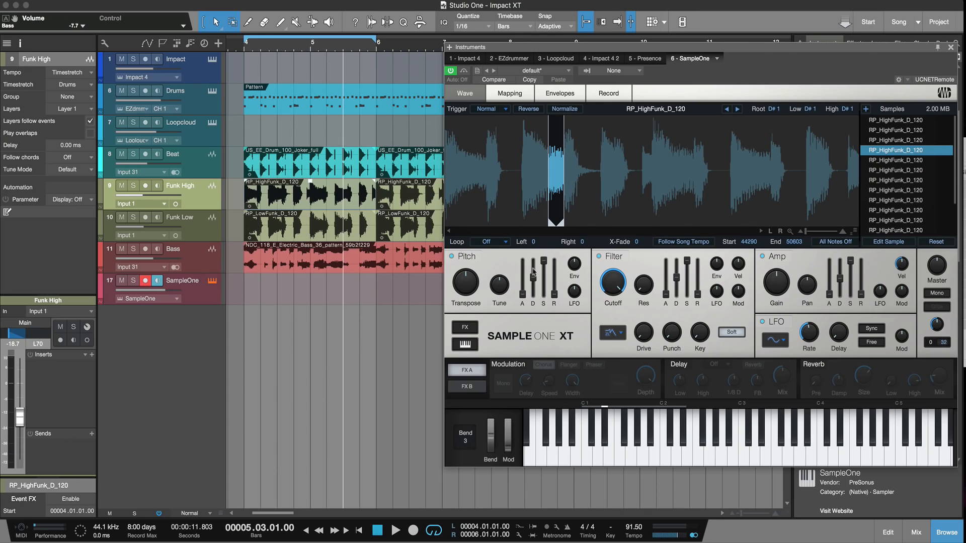
{"action": "mouse_move", "coordinate": [567, 392]}
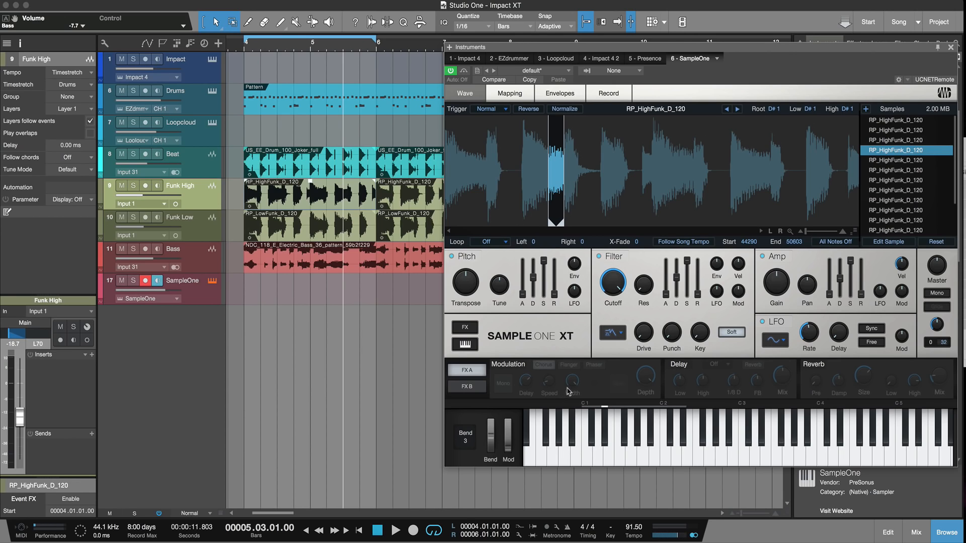
{"action": "left_click", "coordinate": [466, 386]}
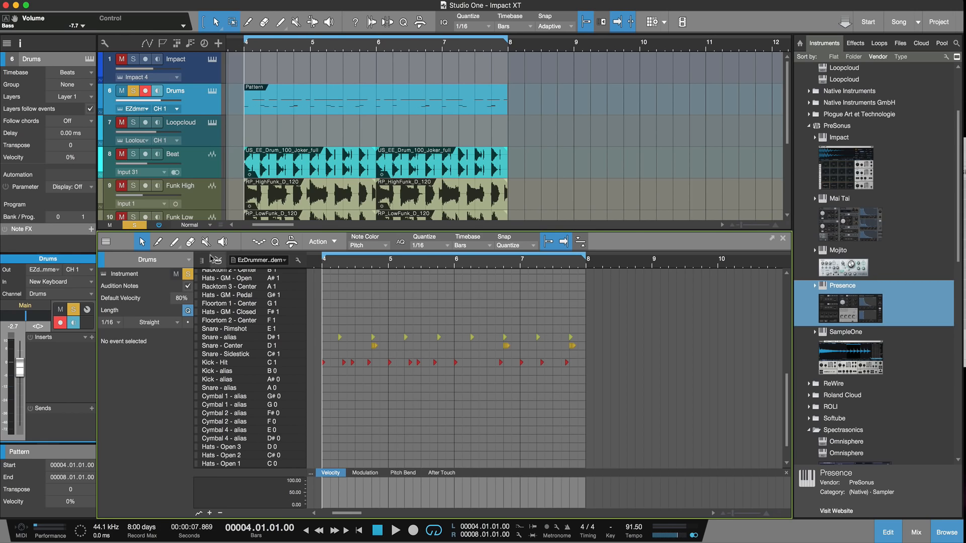
Switch to the Patterns song with the 909 drum track and its Verse 1 and Chorus patterns.
{"action": "left_click", "coordinate": [218, 259]}
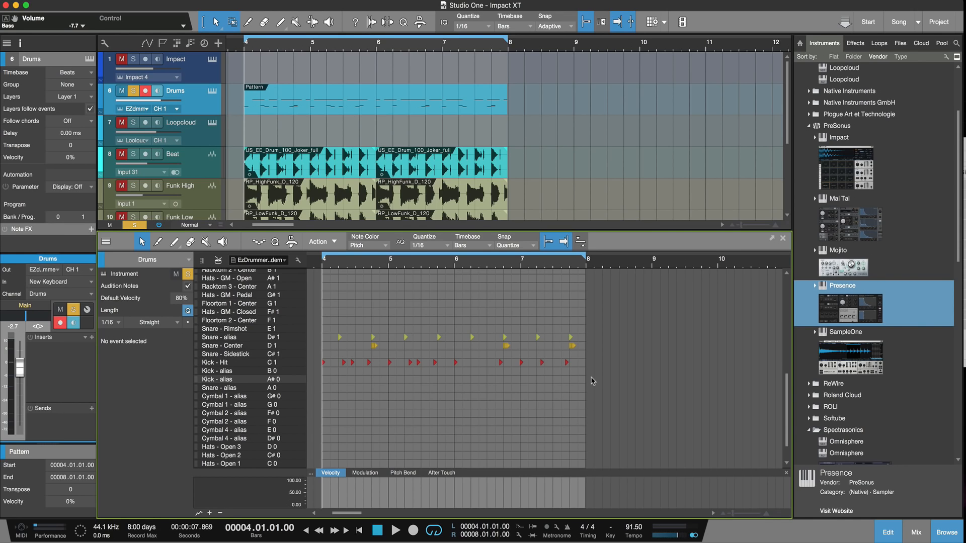
{"action": "left_click", "coordinate": [898, 21]}
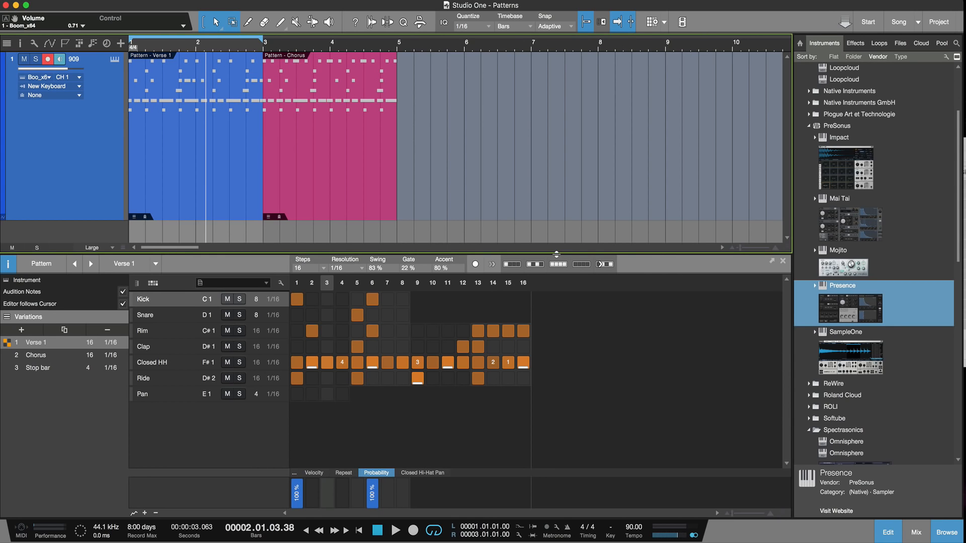
Audition Verse 1 and Chorus, then paint a new empty pattern at bar 5.
{"action": "left_click", "coordinate": [395, 530]}
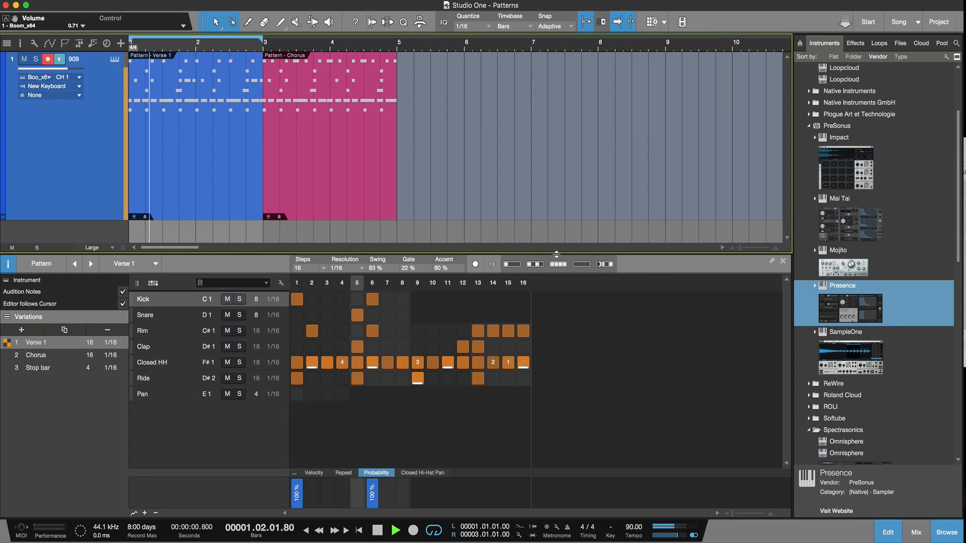
{"action": "left_click", "coordinate": [397, 530]}
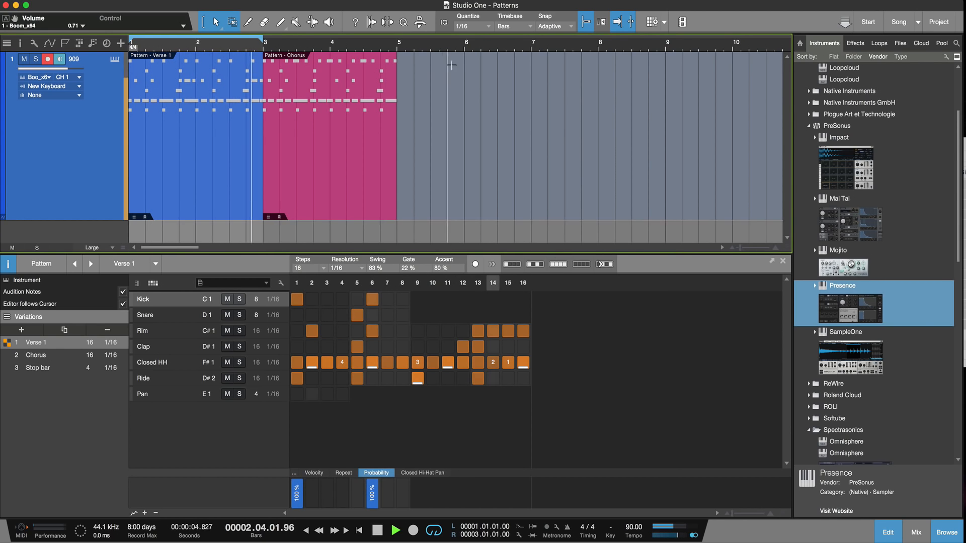
{"action": "left_click", "coordinate": [397, 531]}
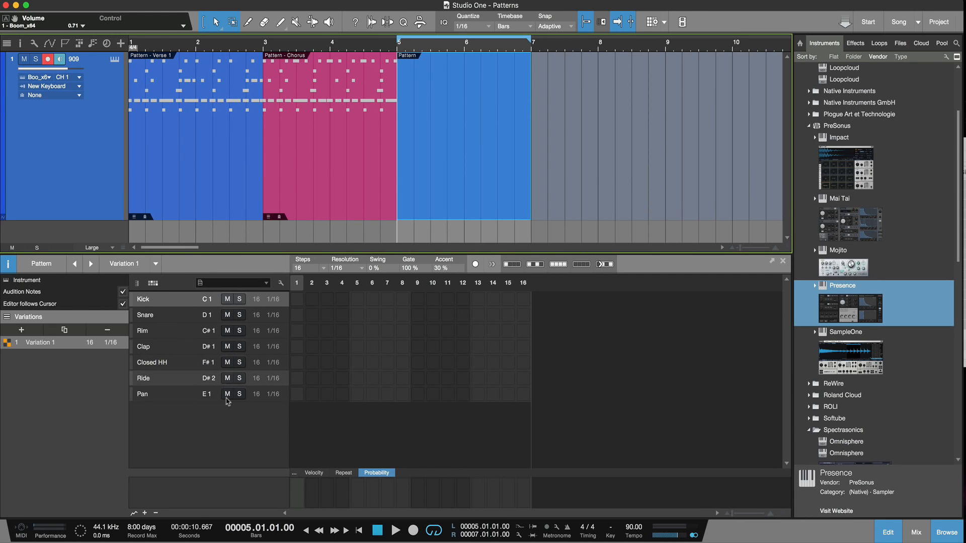
{"action": "mouse_move", "coordinate": [298, 300]}
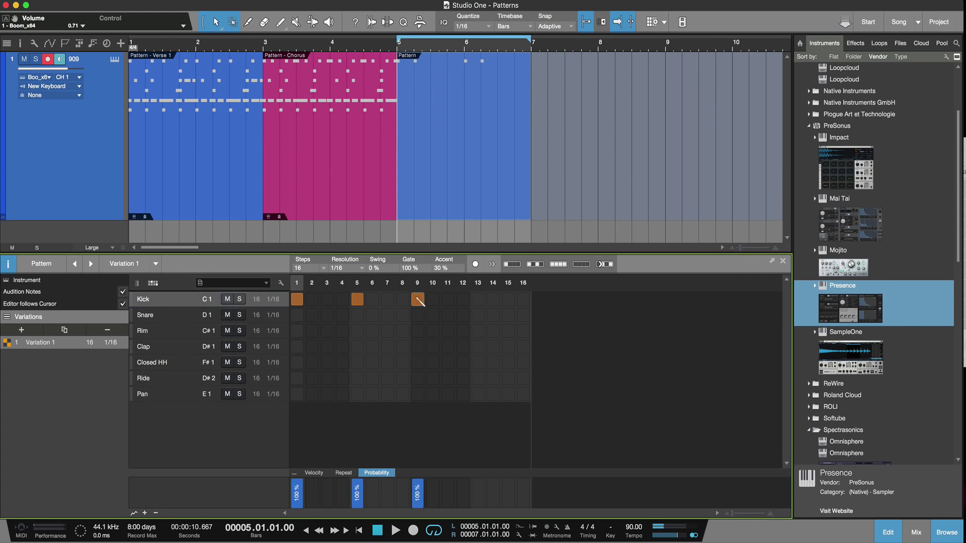
Add kick hits every four steps and a clap hit on step 13 in the new pattern.
{"action": "left_click", "coordinate": [477, 300]}
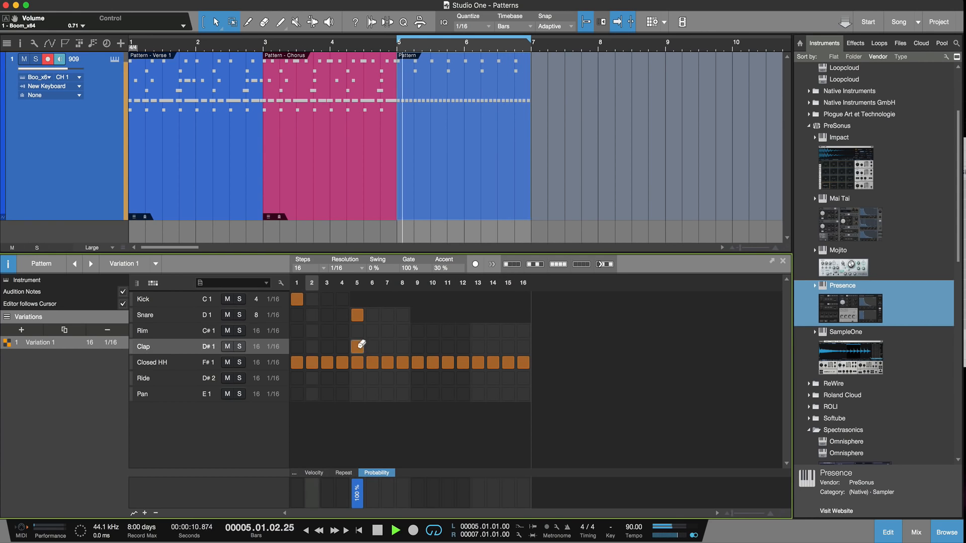
{"action": "left_click", "coordinate": [477, 346]}
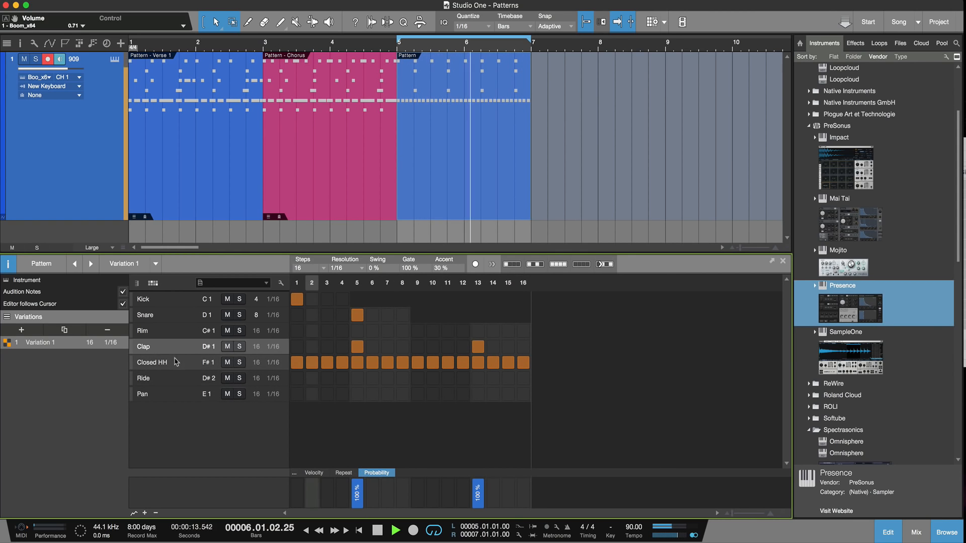
Draw varied velocities and 46–89% probabilities on the Closed HH lane.
{"action": "left_click", "coordinate": [151, 363]}
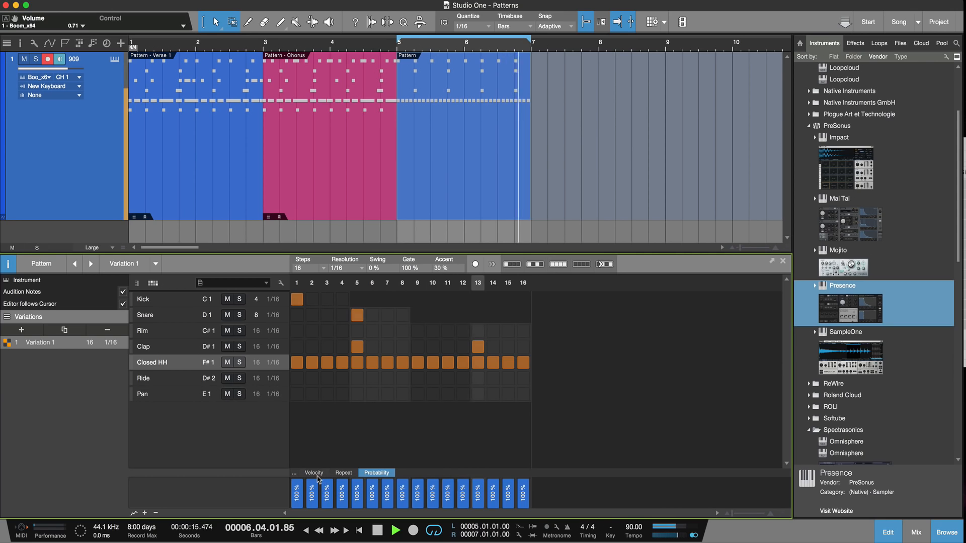
{"action": "left_click", "coordinate": [314, 473]}
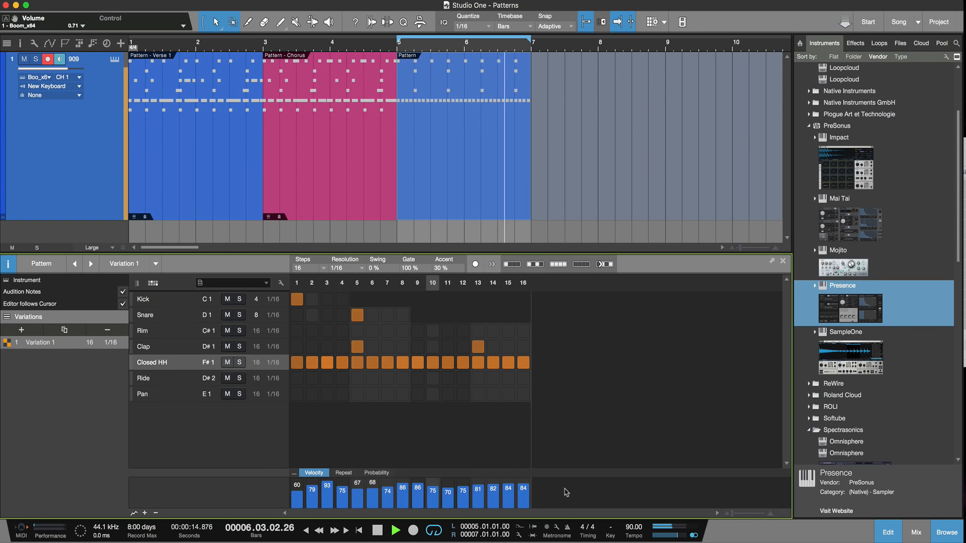
{"action": "left_click", "coordinate": [375, 473]}
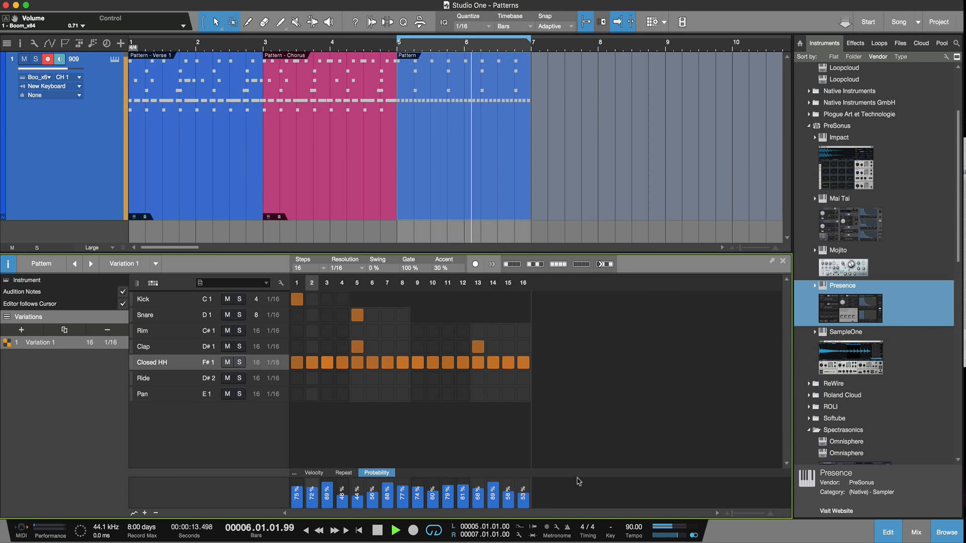
Set two to five repeats on hi-hat steps 2, 7, 12 and 14.
{"action": "left_click", "coordinate": [342, 473]}
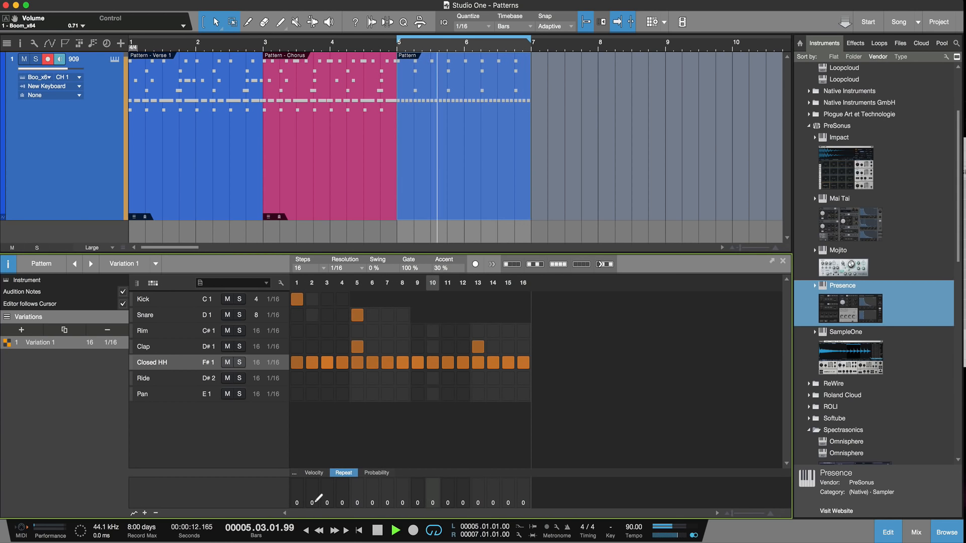
{"action": "left_click", "coordinate": [311, 362]}
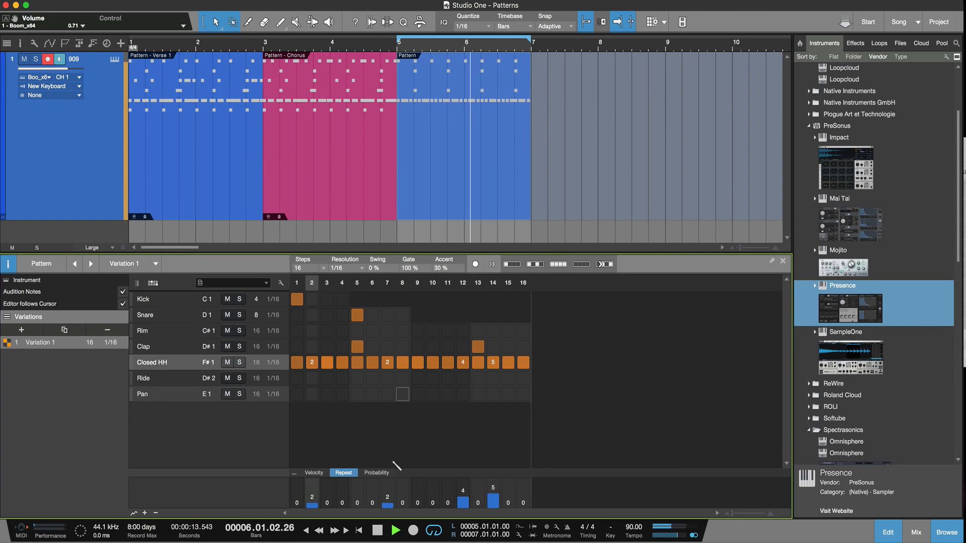
{"action": "left_click", "coordinate": [375, 473]}
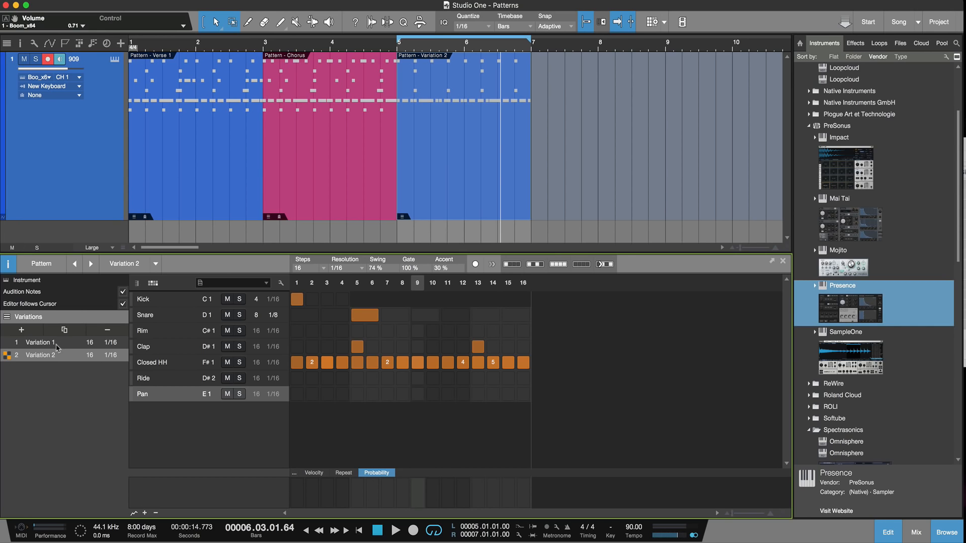
{"action": "mouse_move", "coordinate": [457, 173]}
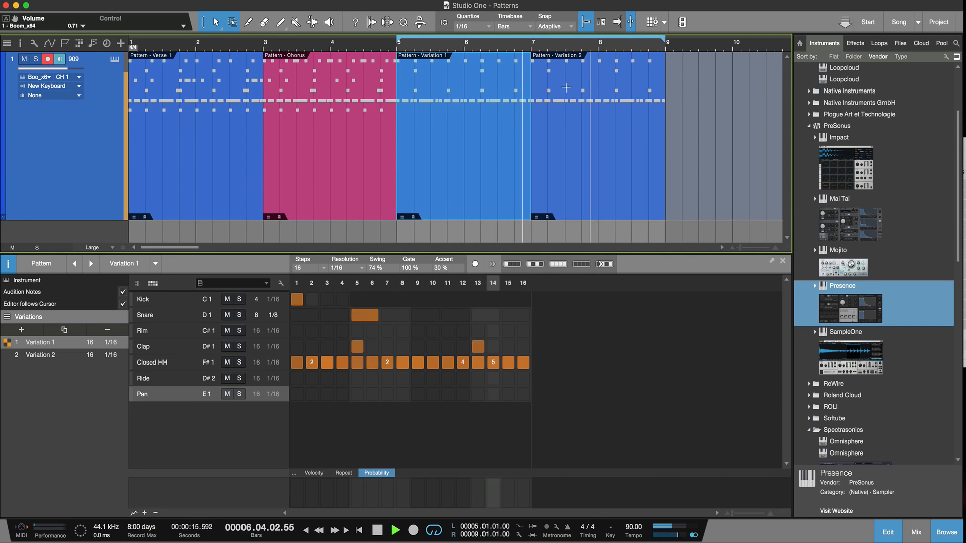
Add a kick on step 4 in Variation 2, return to Variation 1 and play both.
{"action": "left_click", "coordinate": [41, 355]}
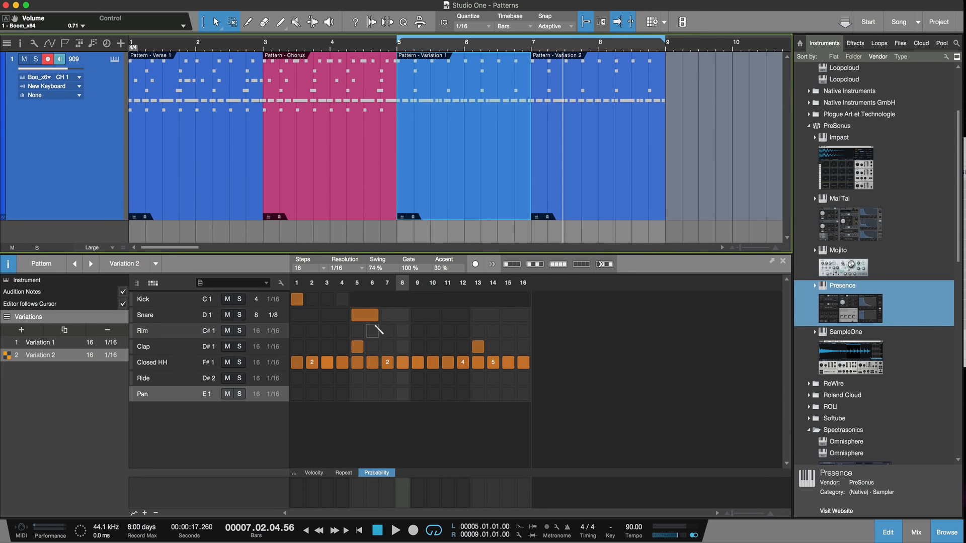
{"action": "left_click", "coordinate": [341, 299]}
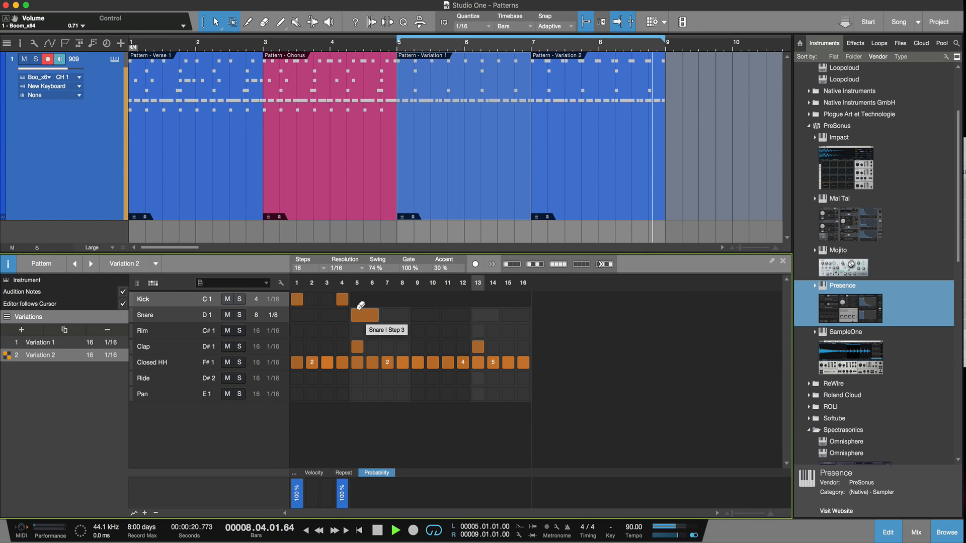
{"action": "left_click", "coordinate": [40, 342]}
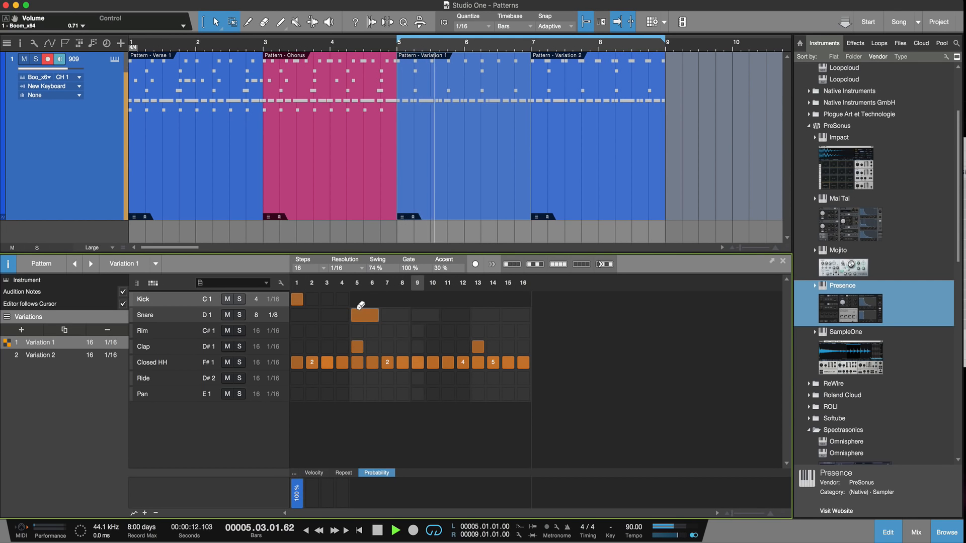
{"action": "left_click", "coordinate": [396, 531]}
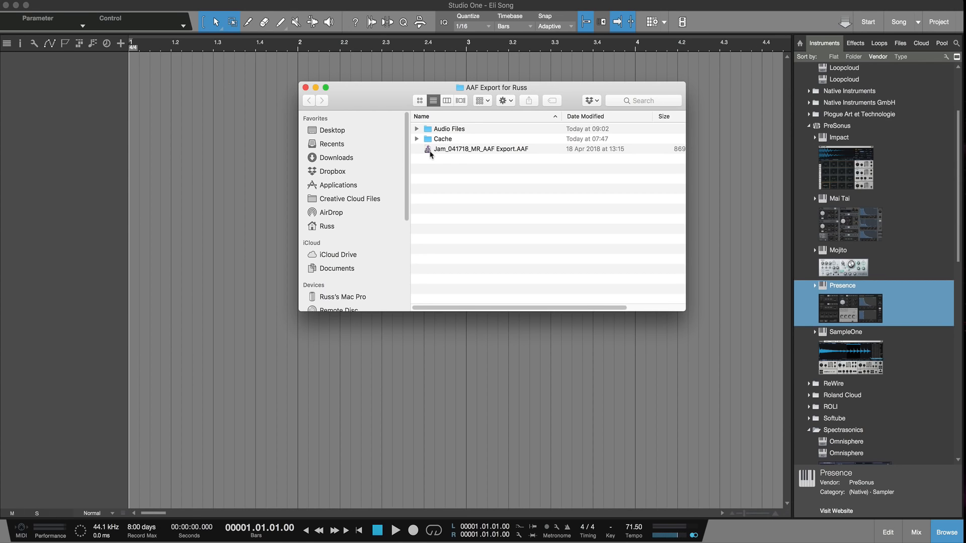
{"action": "mouse_move", "coordinate": [430, 152]}
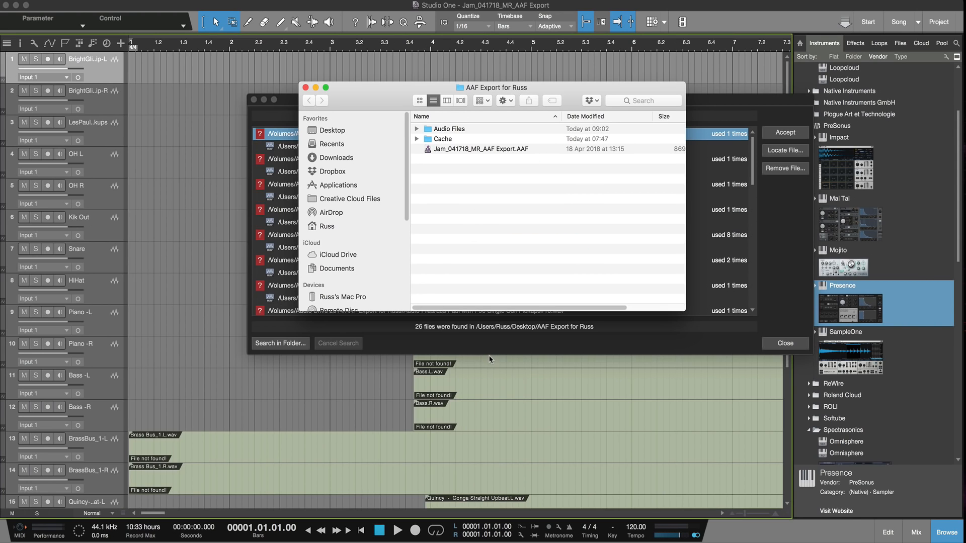
{"action": "mouse_move", "coordinate": [481, 149]}
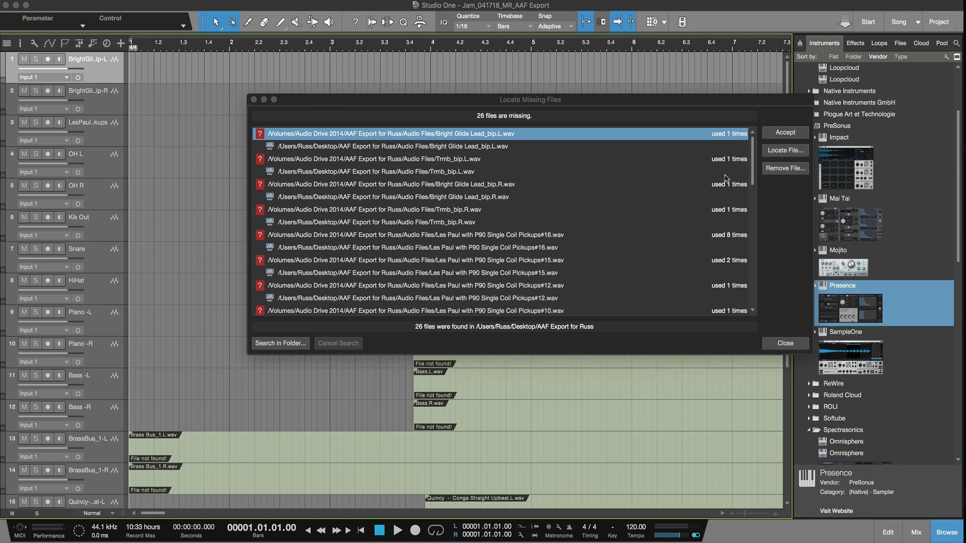
{"action": "mouse_move", "coordinate": [635, 220]}
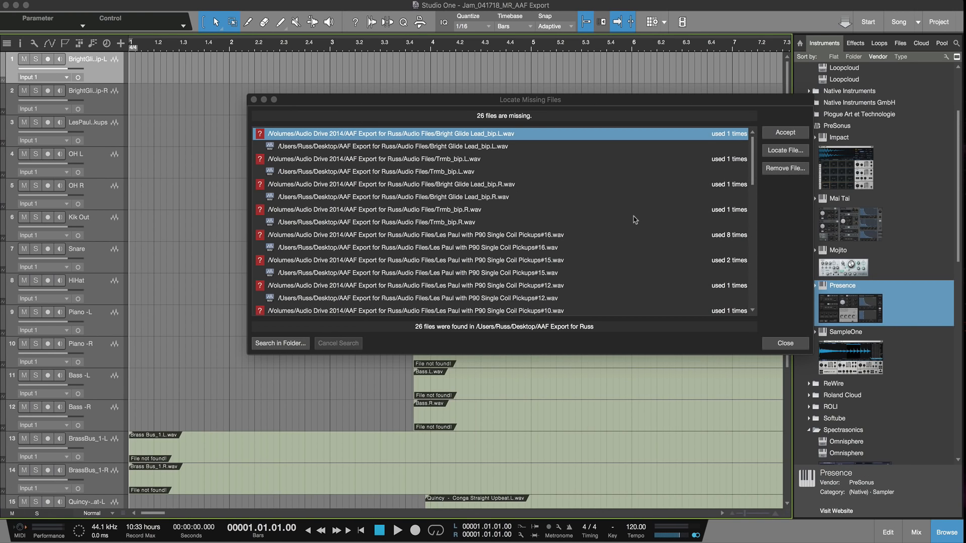
Search the export's Audio Files folder for the 26 missing files and accept the matches.
{"action": "scroll", "scroll_direction": "down", "scroll_amount": 3}
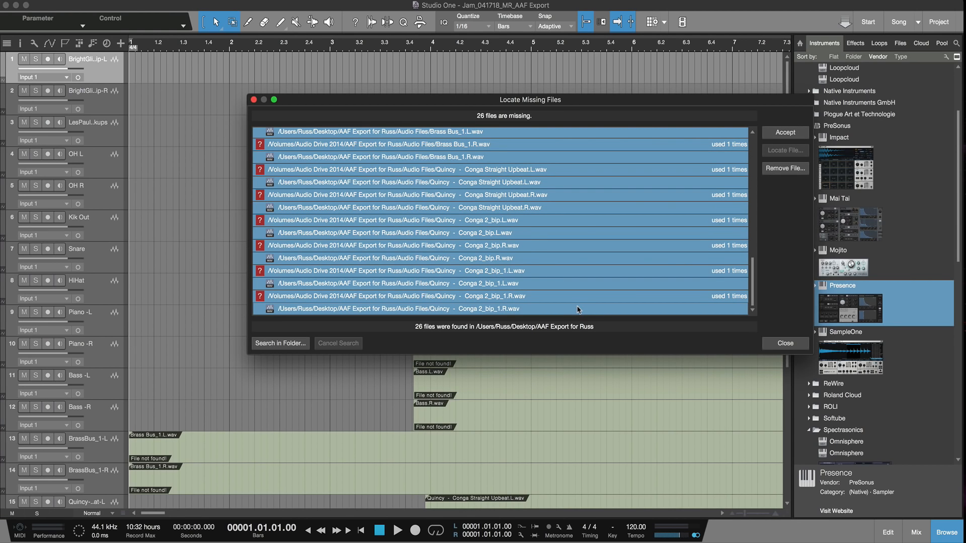
{"action": "left_click", "coordinate": [279, 344]}
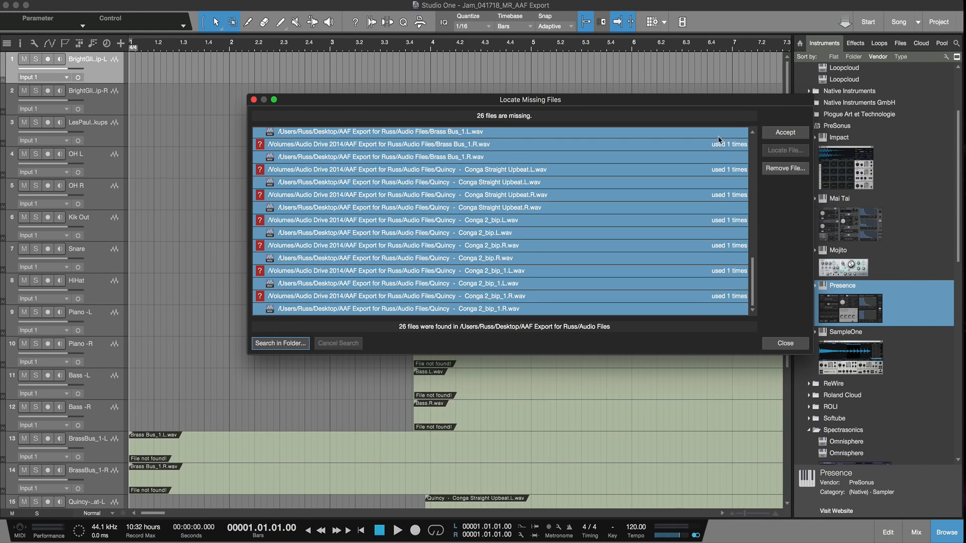
{"action": "left_click", "coordinate": [785, 343]}
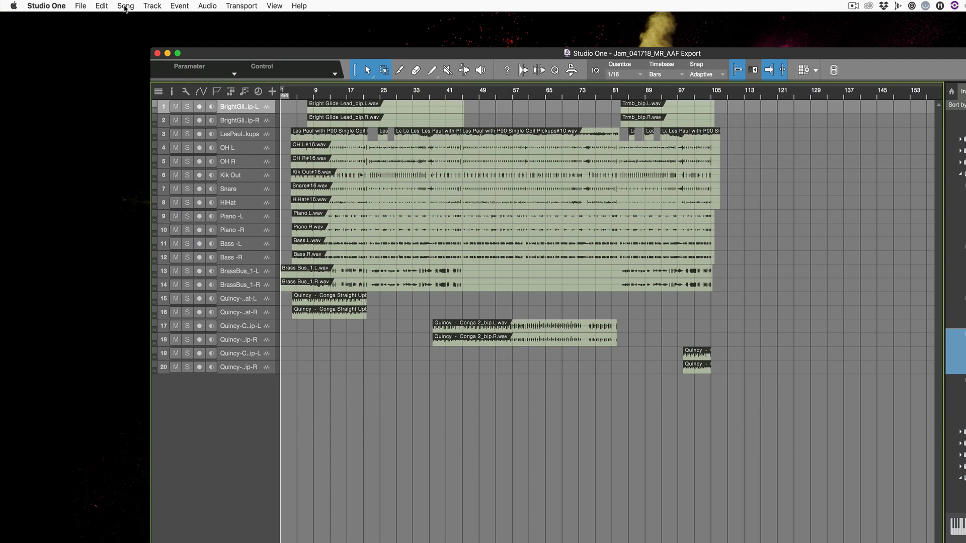
Save the song via Save As into the AAF Export for Russ folder.
{"action": "left_click", "coordinate": [80, 6]}
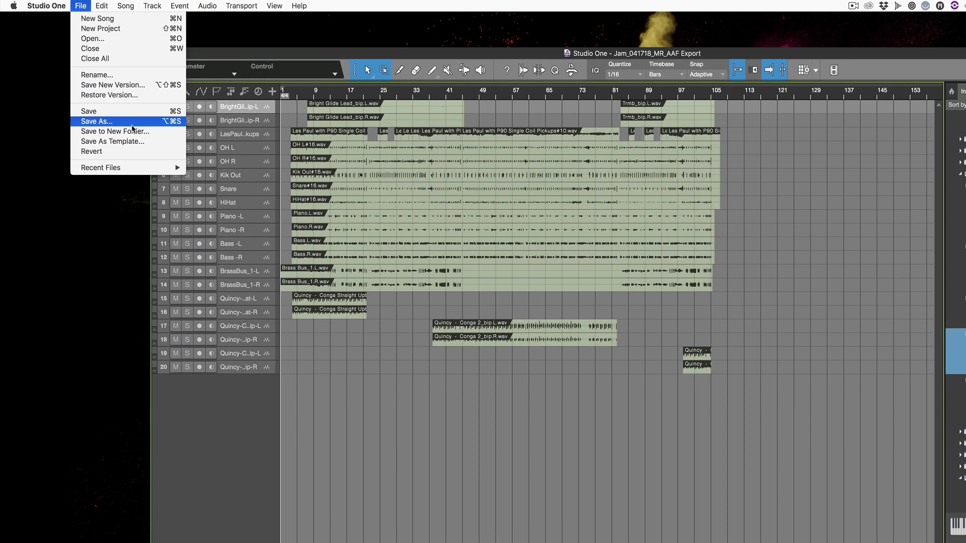
{"action": "left_click", "coordinate": [97, 121]}
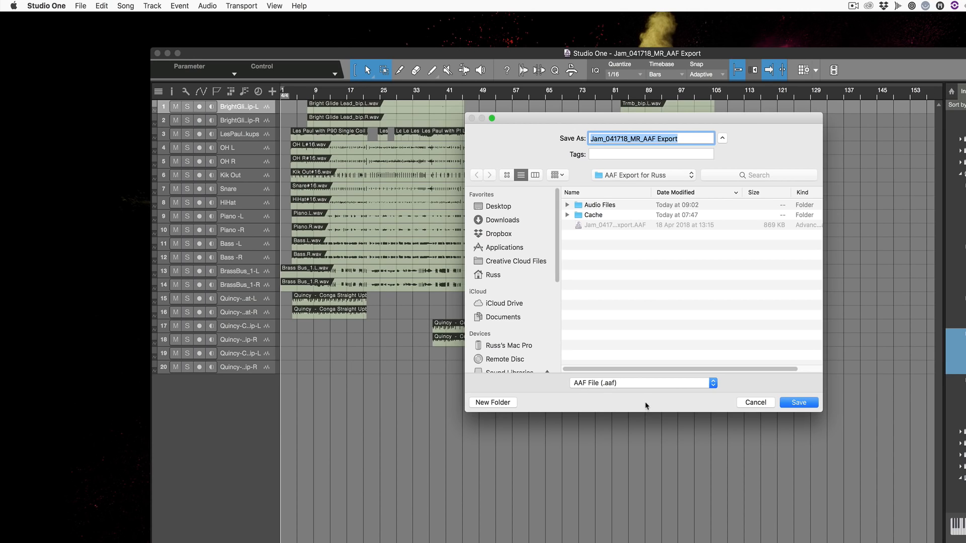
{"action": "mouse_move", "coordinate": [849, 432]}
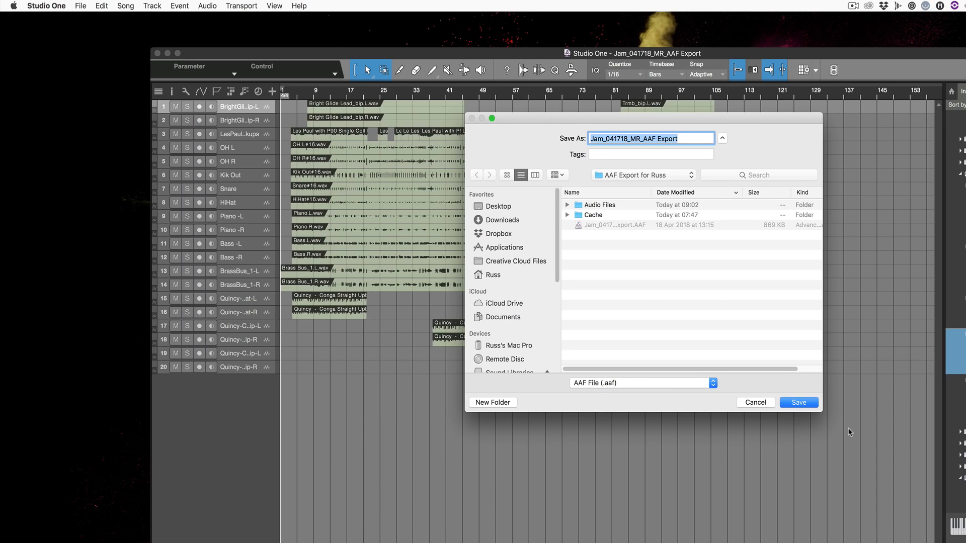
{"action": "left_click", "coordinate": [798, 402]}
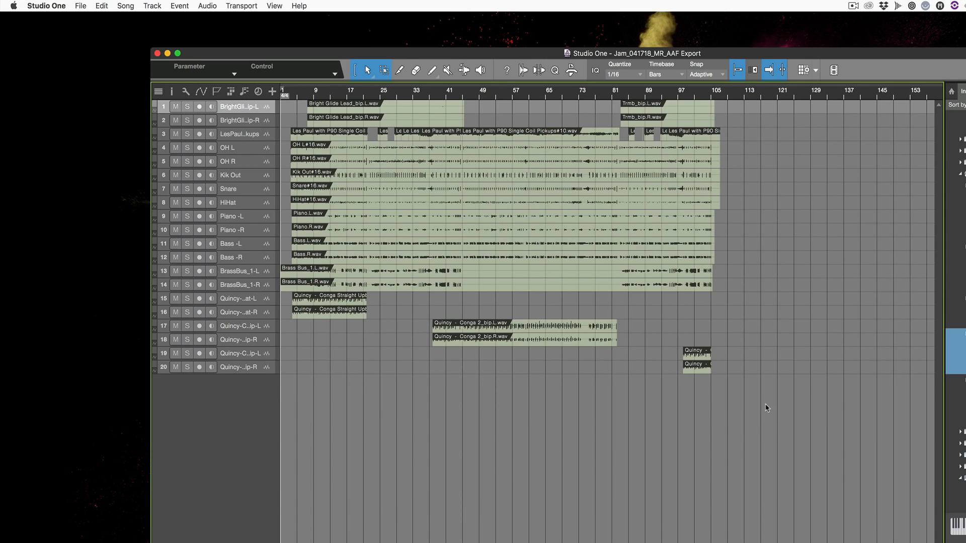
{"action": "mouse_move", "coordinate": [704, 364]}
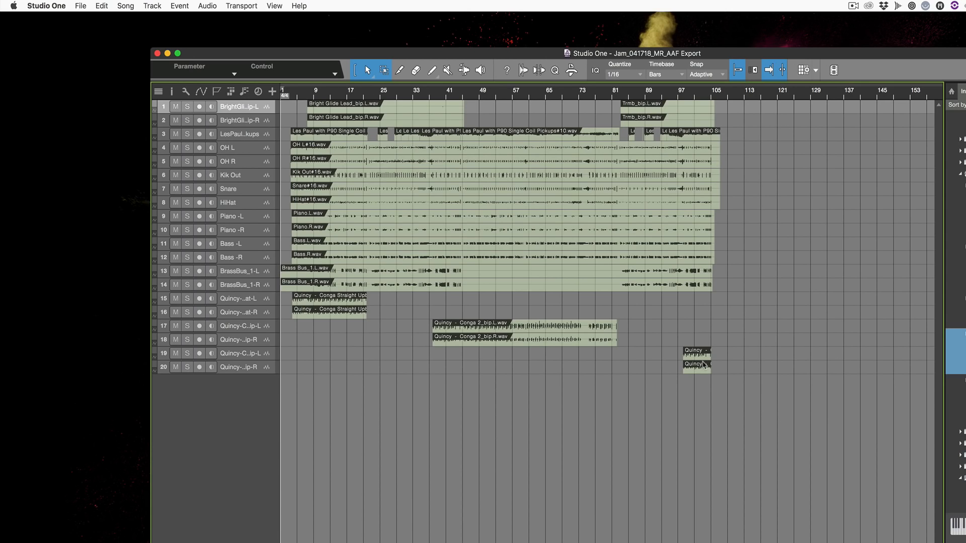
{"action": "left_click", "coordinate": [81, 6]}
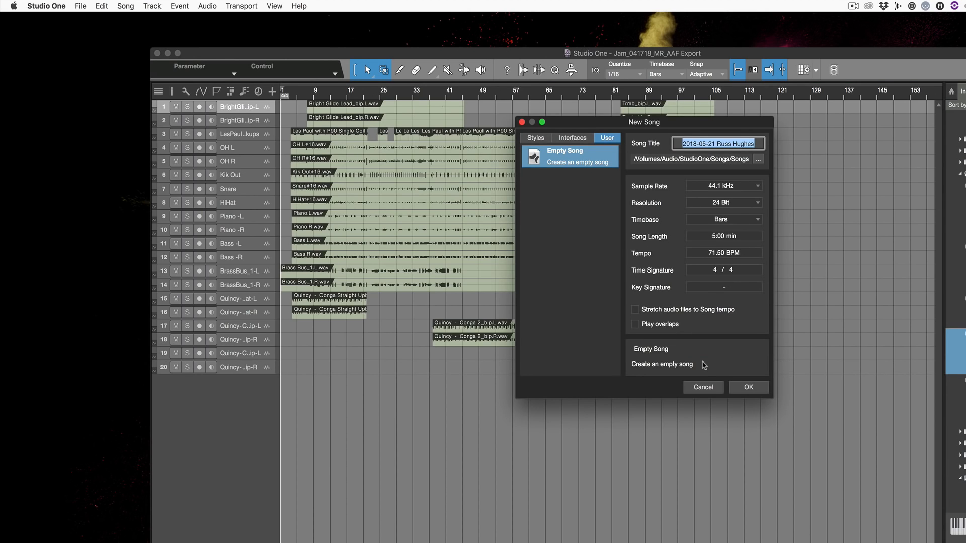
{"action": "left_click", "coordinate": [748, 387]}
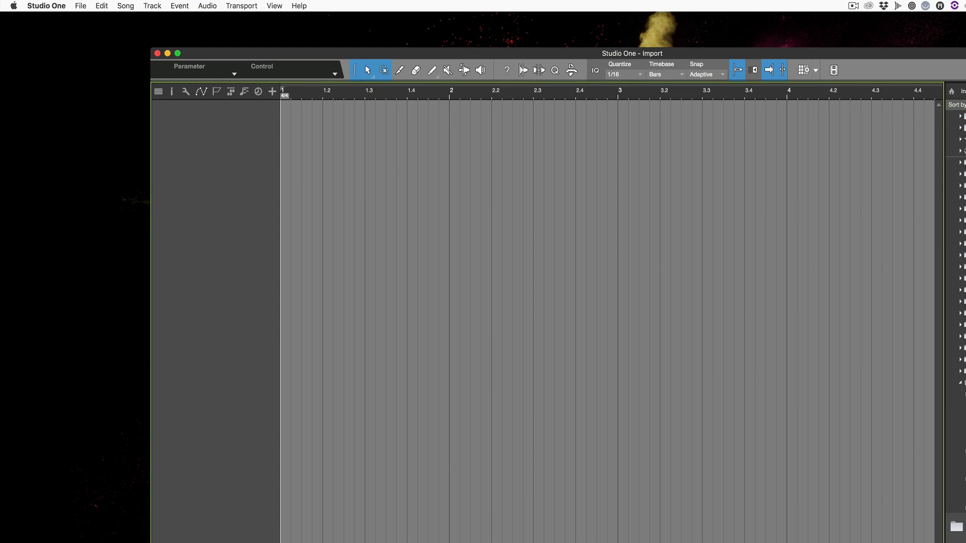
{"action": "mouse_move", "coordinate": [756, 249]}
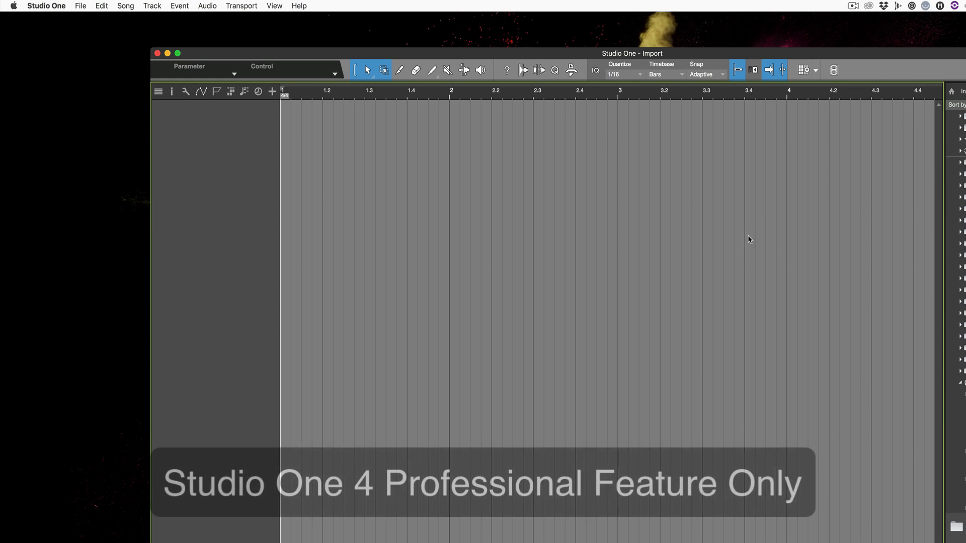
{"action": "left_click", "coordinate": [125, 7]}
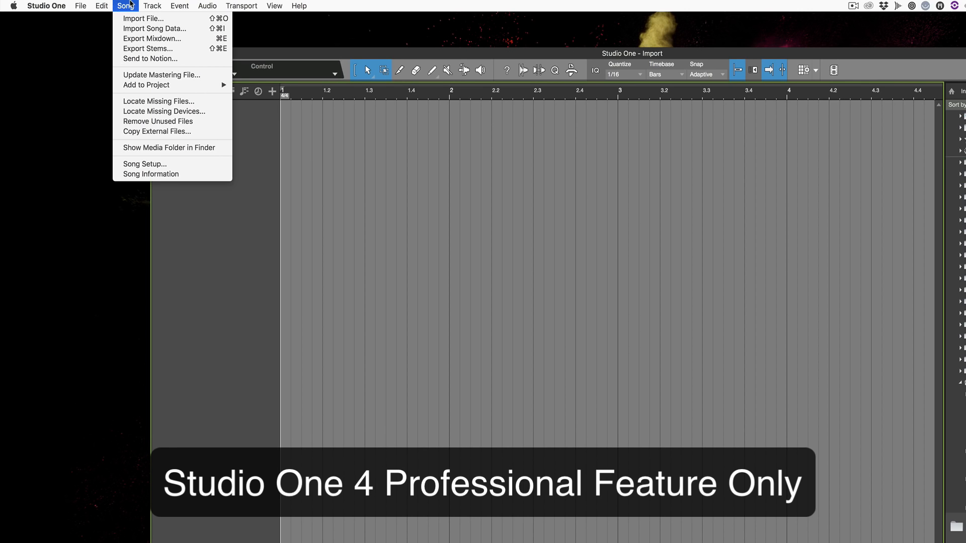
{"action": "mouse_move", "coordinate": [154, 28]}
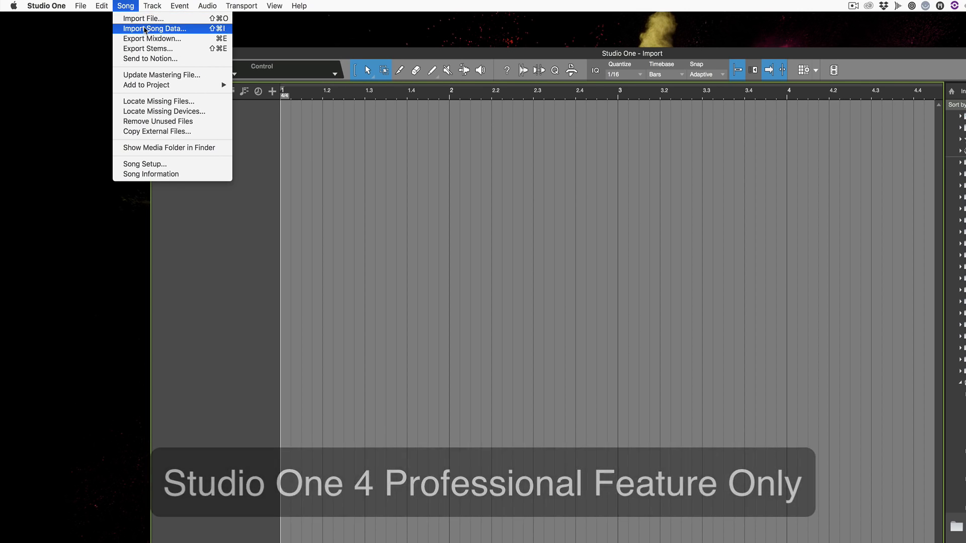
{"action": "left_click", "coordinate": [154, 28]}
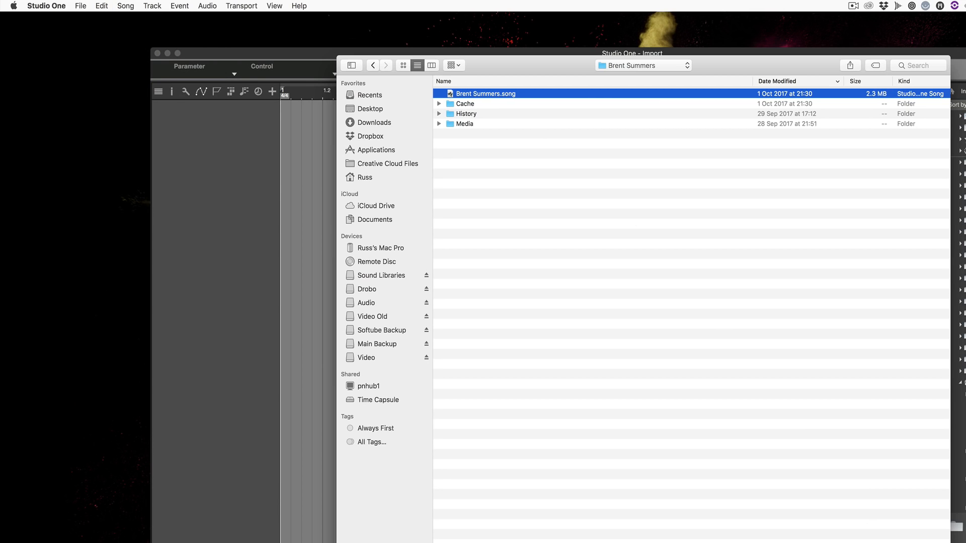
{"action": "double_click", "coordinate": [486, 93]}
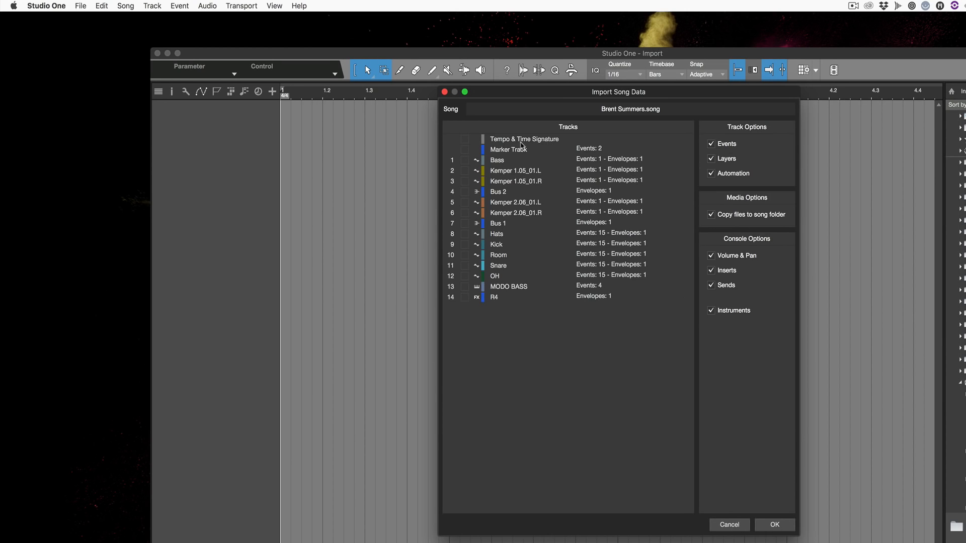
{"action": "mouse_move", "coordinate": [476, 160]}
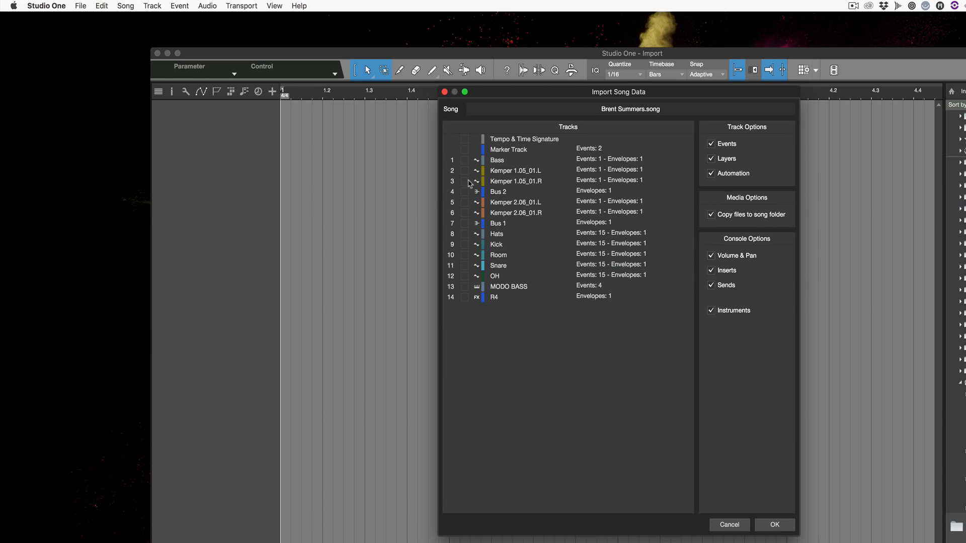
Tick the Hats, Kick, Room, Snare and OH tracks plus the R4 bus for import.
{"action": "left_click", "coordinate": [465, 234]}
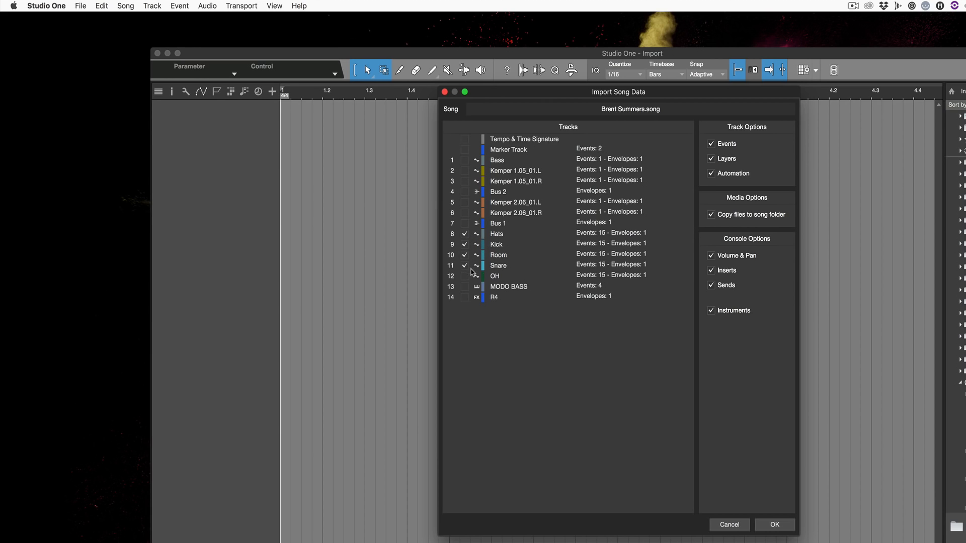
{"action": "left_click", "coordinate": [465, 276]}
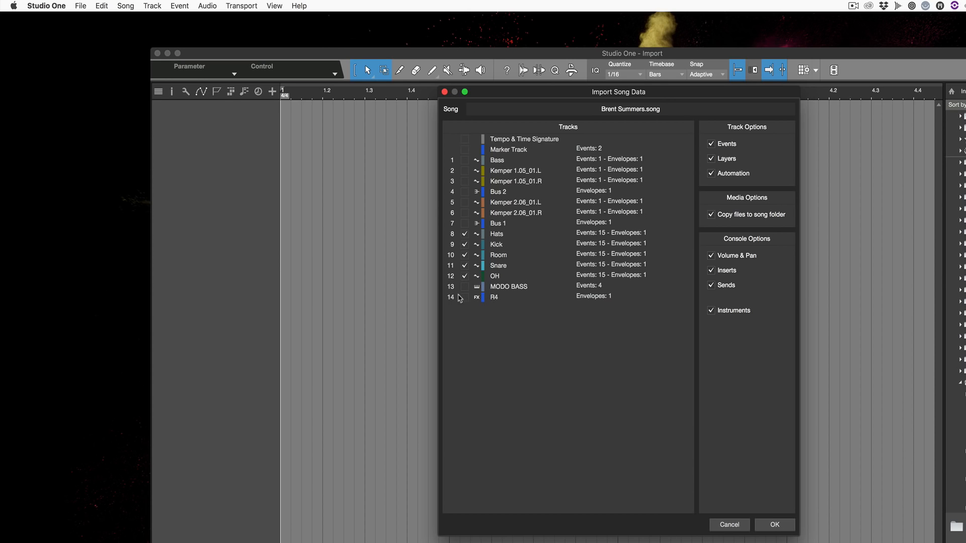
{"action": "left_click", "coordinate": [463, 297]}
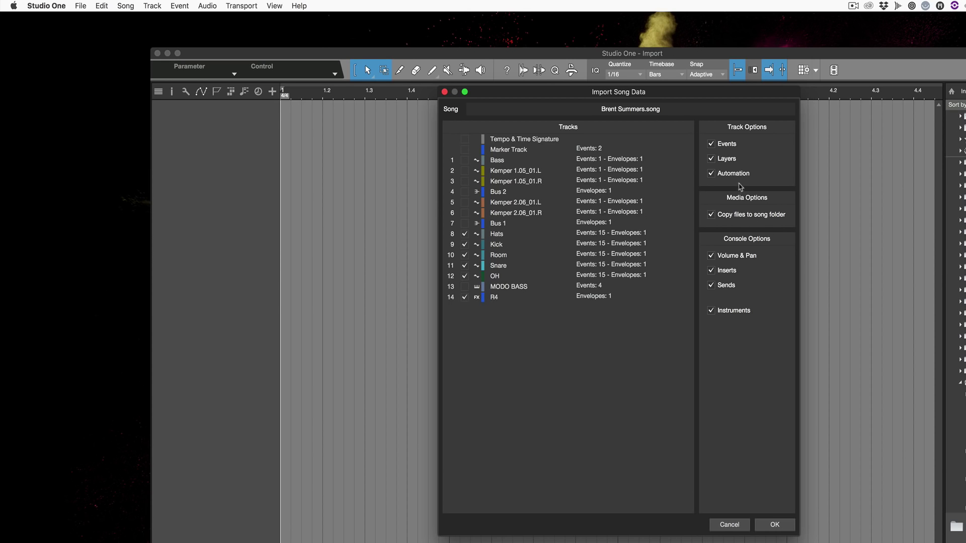
{"action": "mouse_move", "coordinate": [733, 188]}
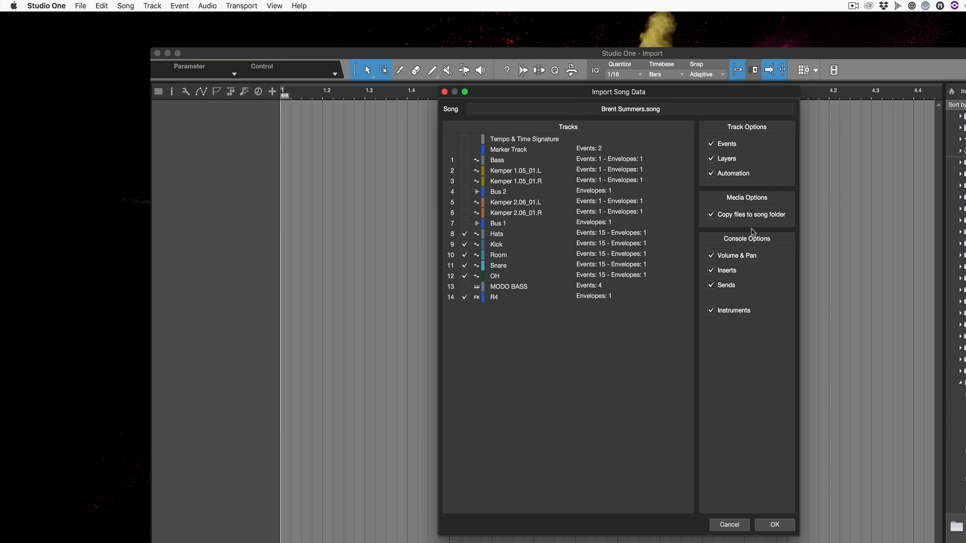
{"action": "mouse_move", "coordinate": [743, 379]}
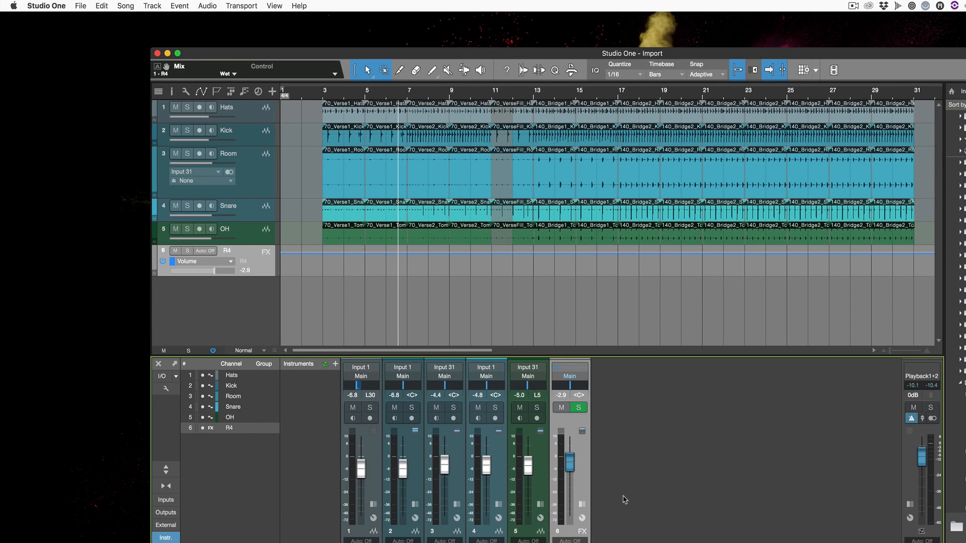
{"action": "mouse_move", "coordinate": [627, 494]}
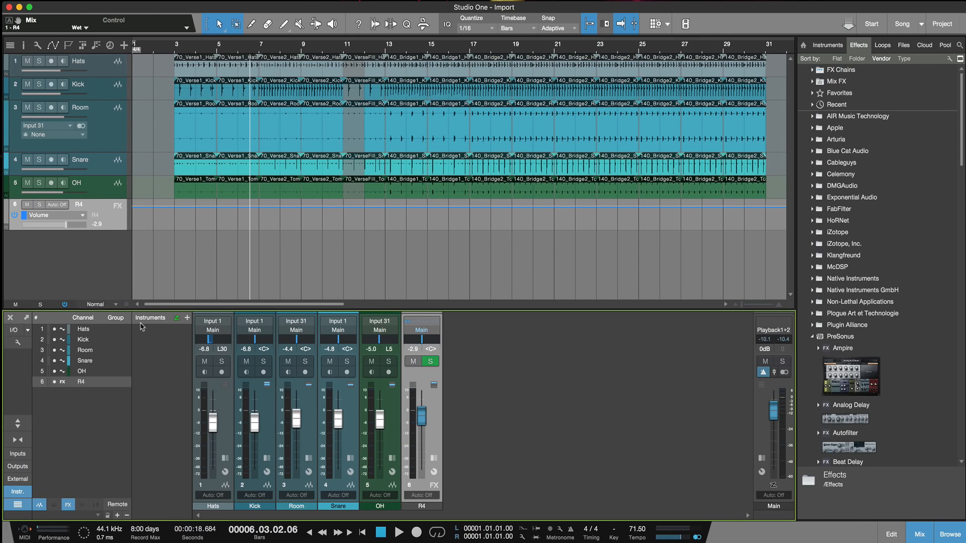
Select the imported OH drum track in the new song.
{"action": "left_click", "coordinate": [17, 342]}
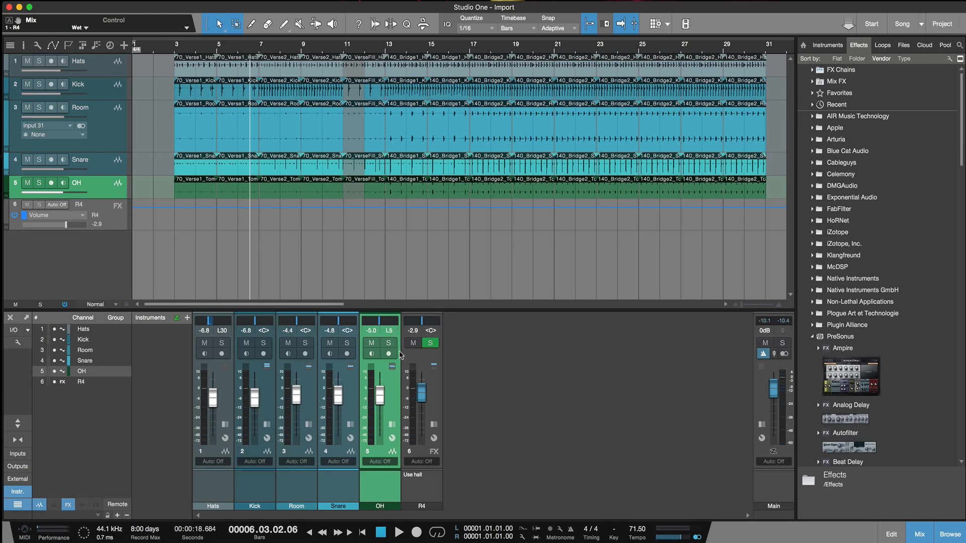
{"action": "mouse_move", "coordinate": [349, 320]}
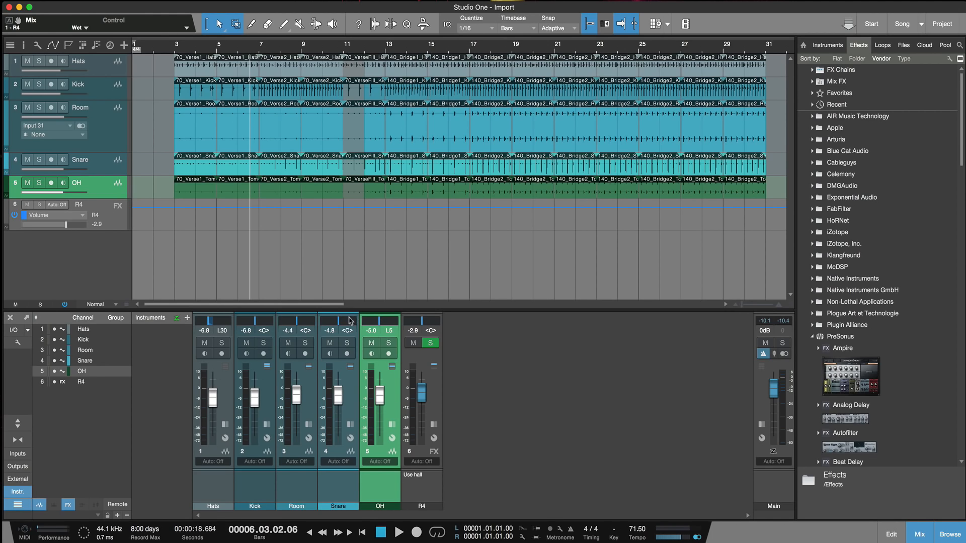
{"action": "mouse_move", "coordinate": [330, 338]}
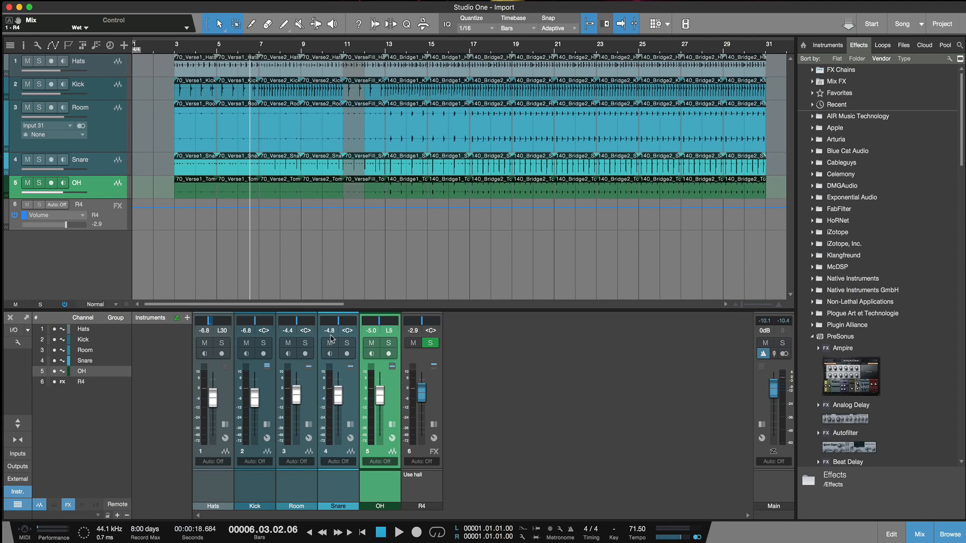